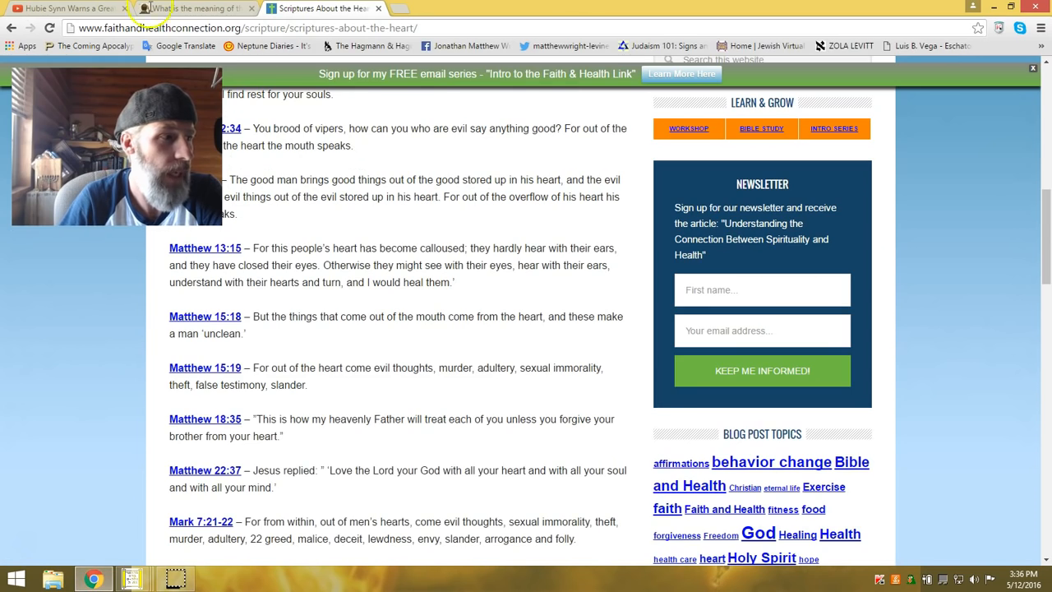
# Switch to the Chrome tab with the Leviticus 10:1 strange fire article.
pyautogui.click(194, 8)
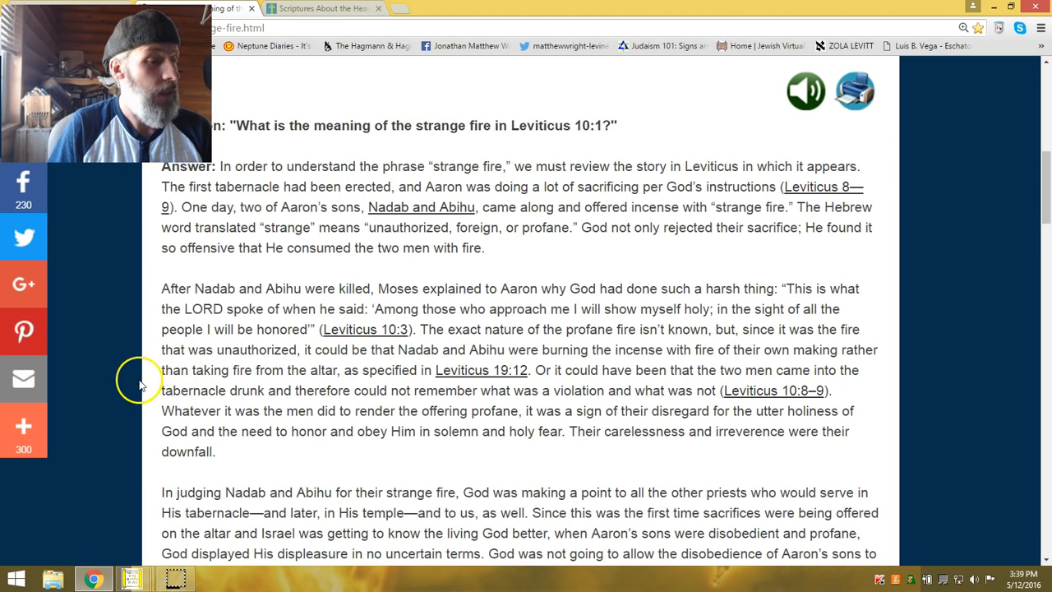
pyautogui.moveTo(279, 362)
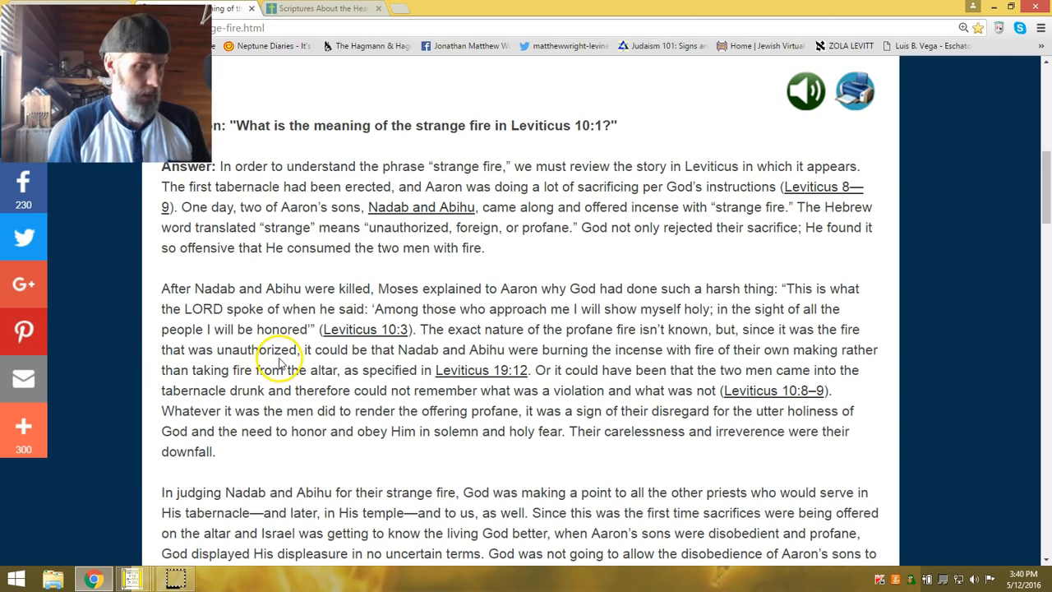
pyautogui.moveTo(727, 340)
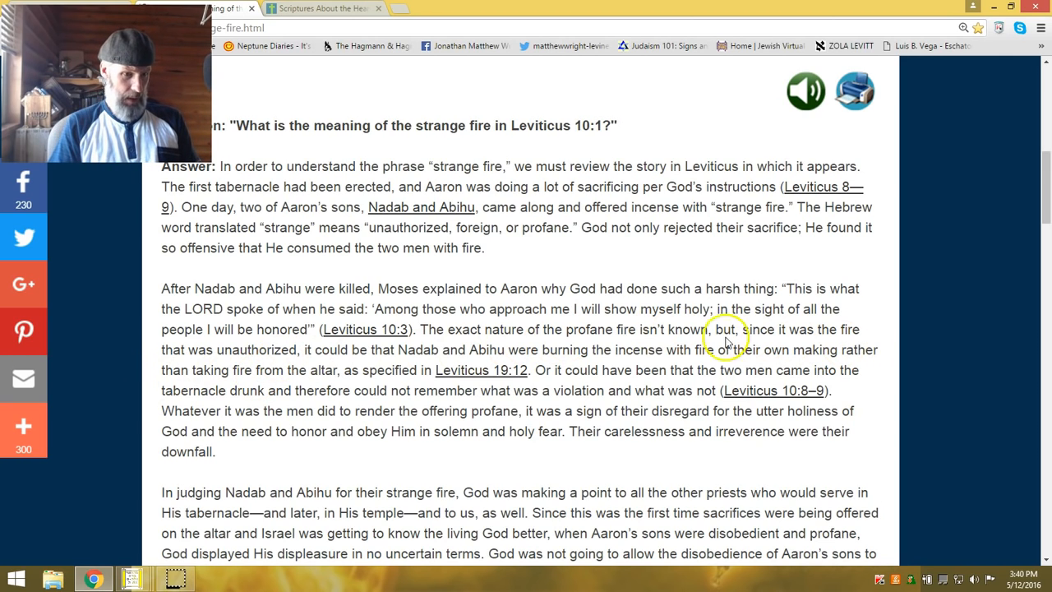
pyautogui.moveTo(151, 353)
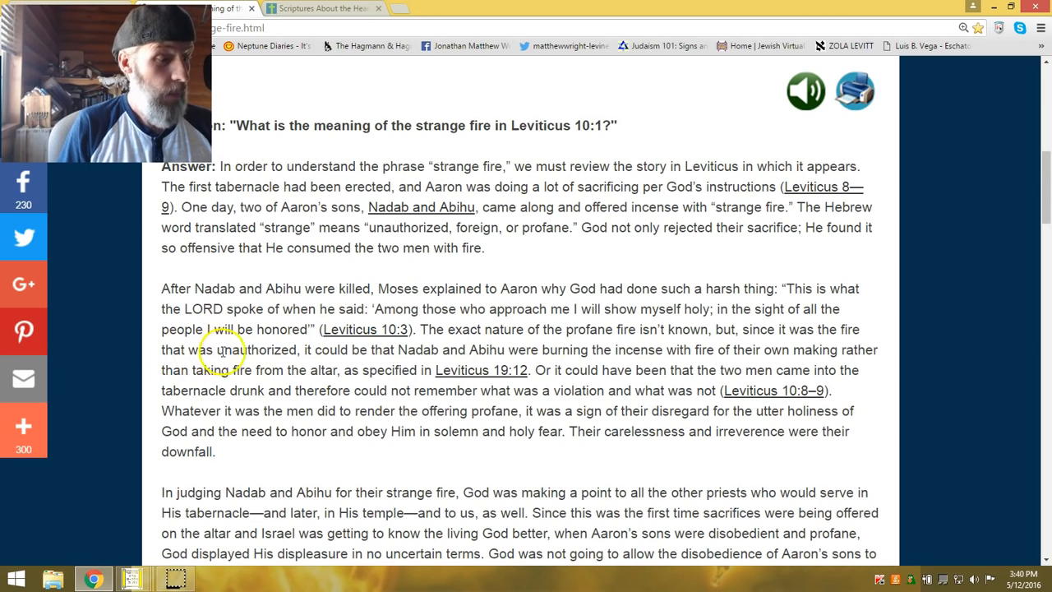
pyautogui.moveTo(345, 364)
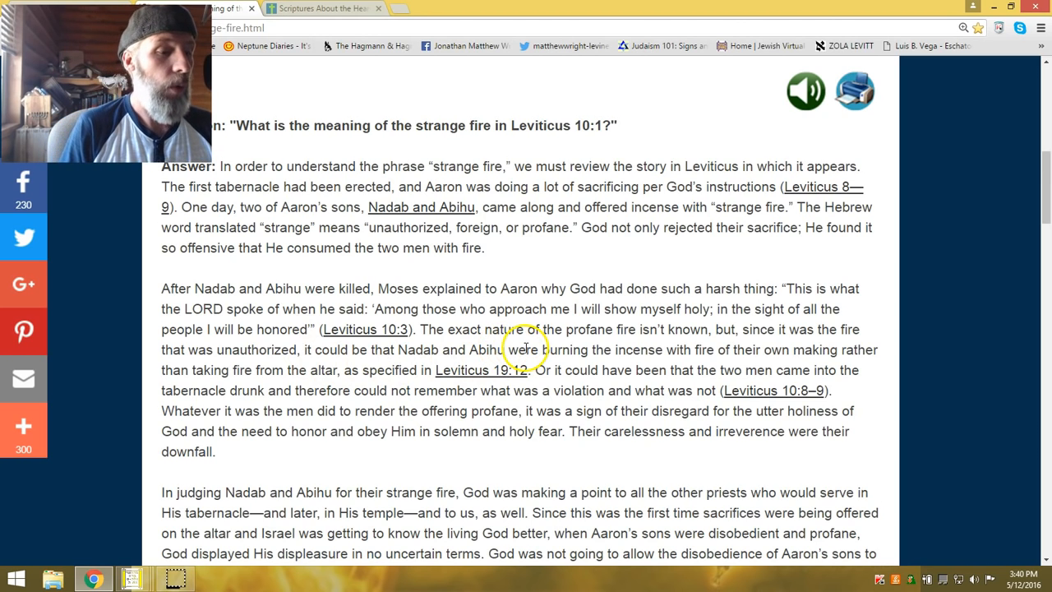
pyautogui.moveTo(797, 345)
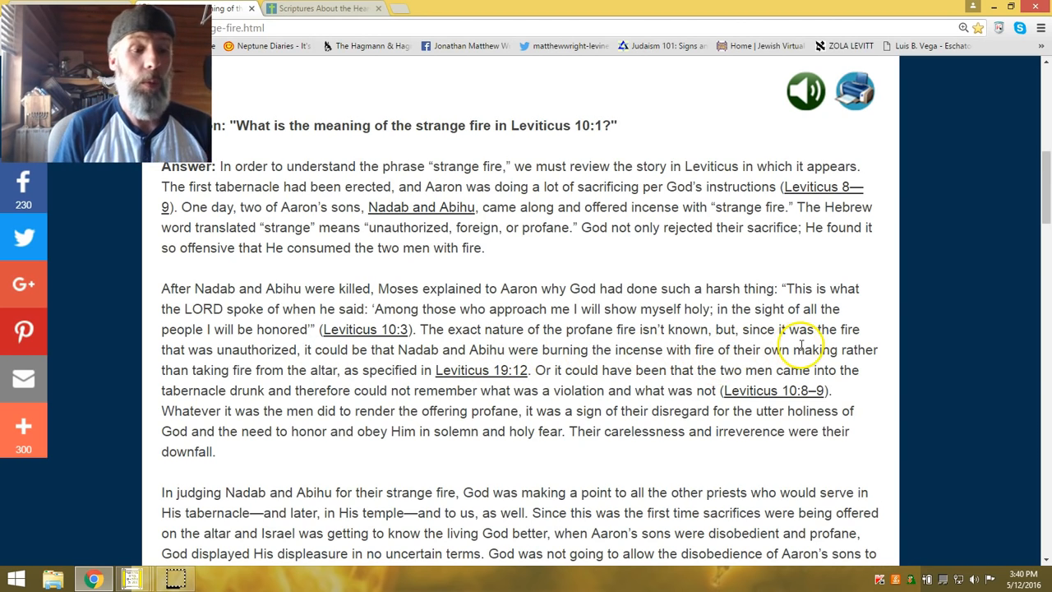
pyautogui.moveTo(184, 385)
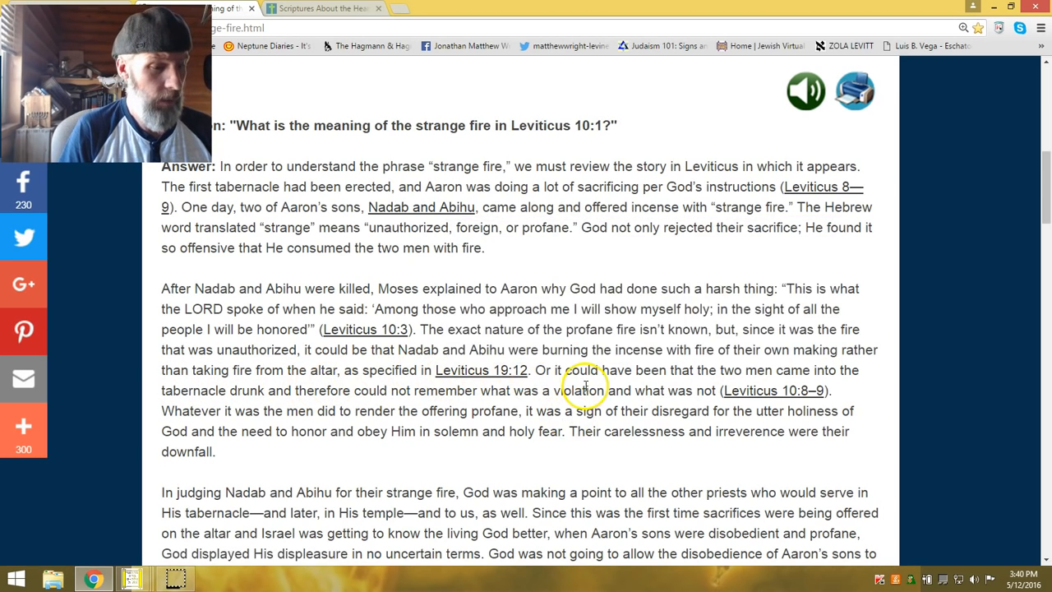
pyautogui.moveTo(633, 382)
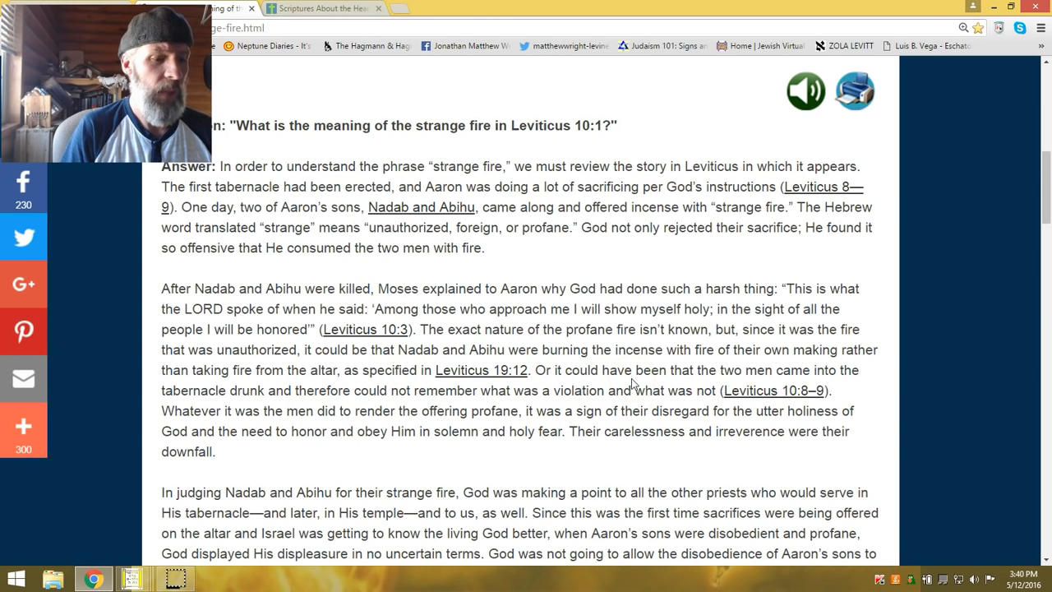
pyautogui.moveTo(770, 377)
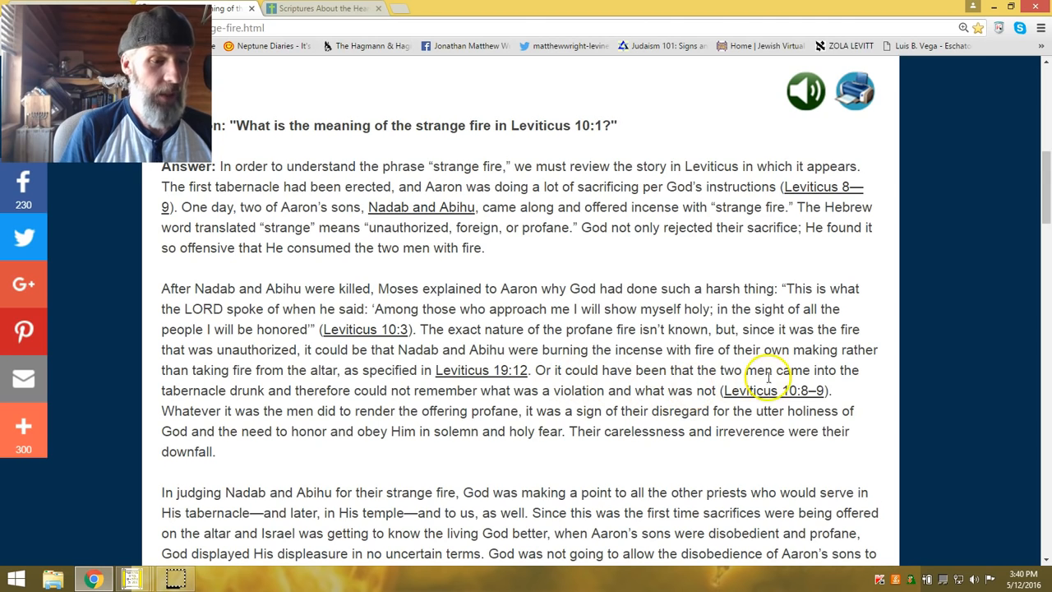
pyautogui.moveTo(201, 396)
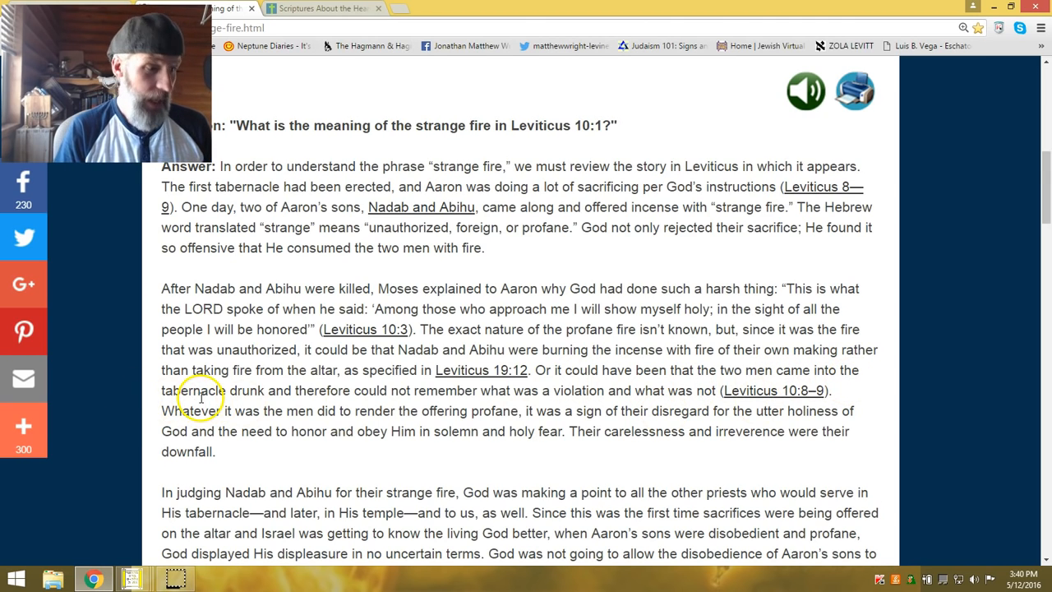
pyautogui.moveTo(426, 405)
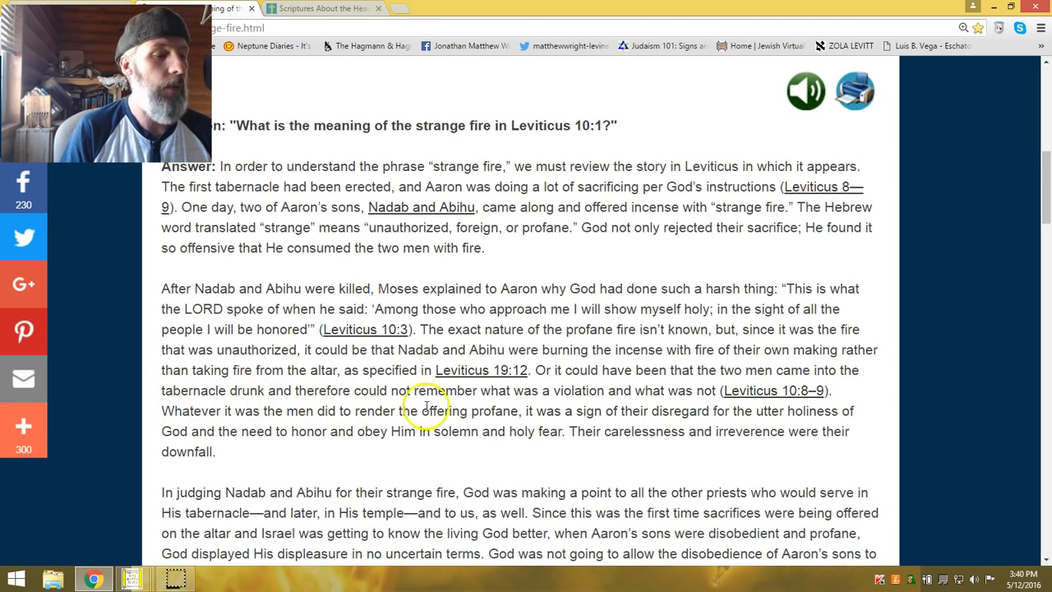
pyautogui.moveTo(567, 407)
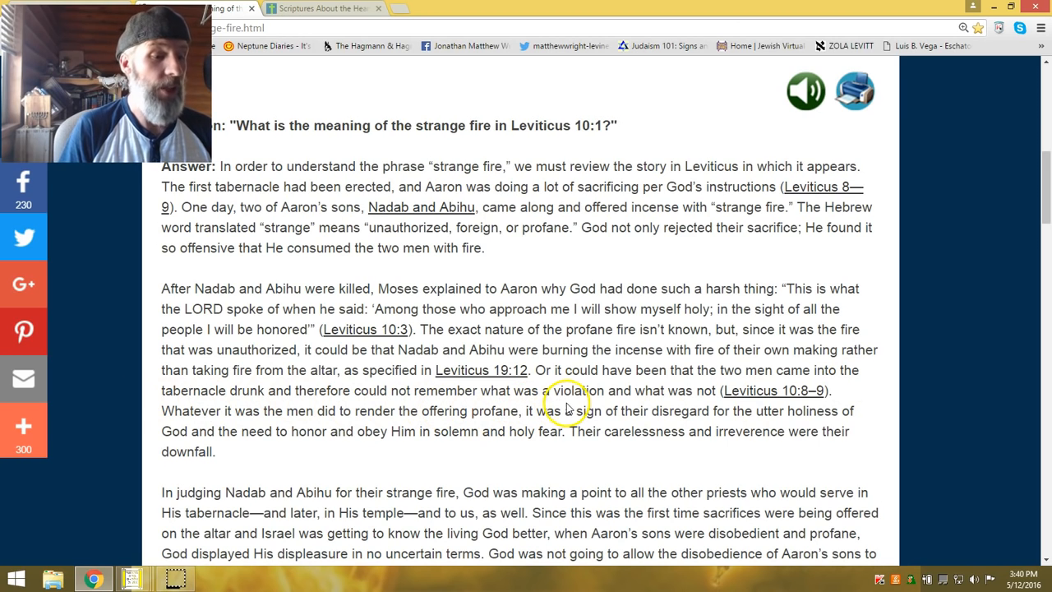
pyautogui.moveTo(631, 394)
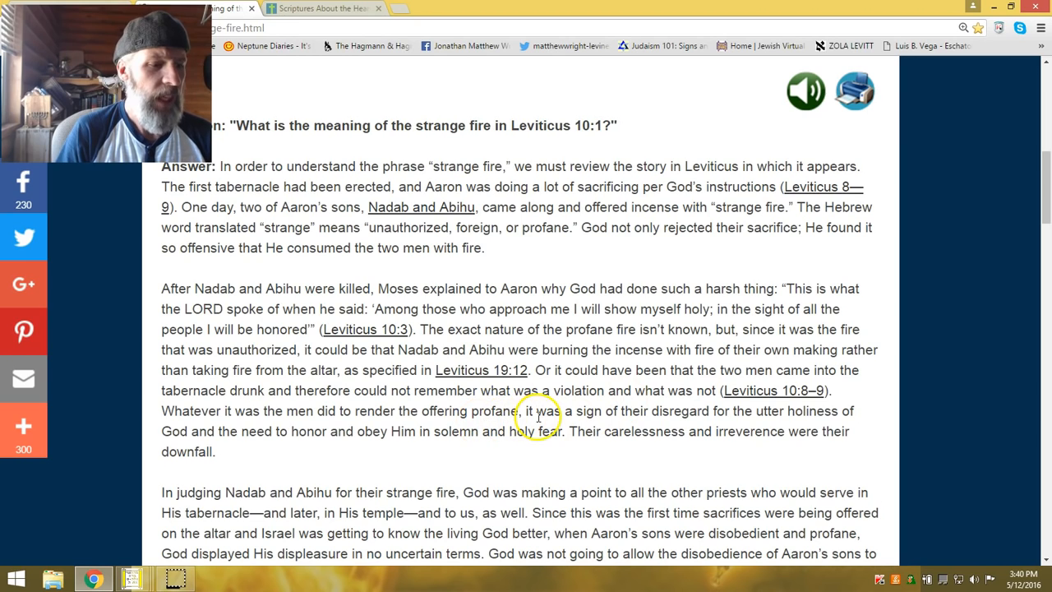
pyautogui.moveTo(657, 424)
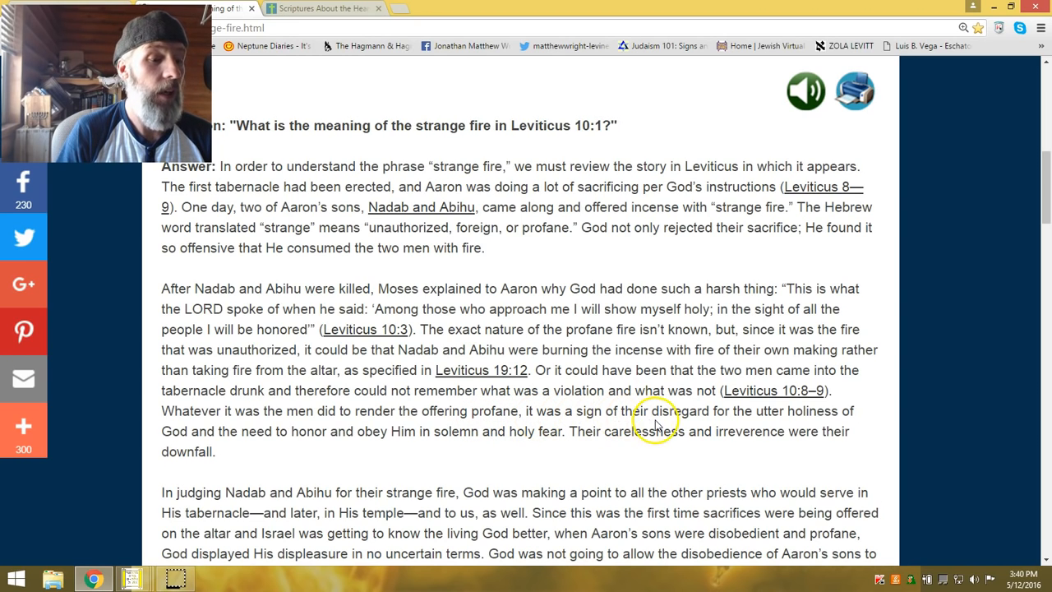
pyautogui.moveTo(835, 415)
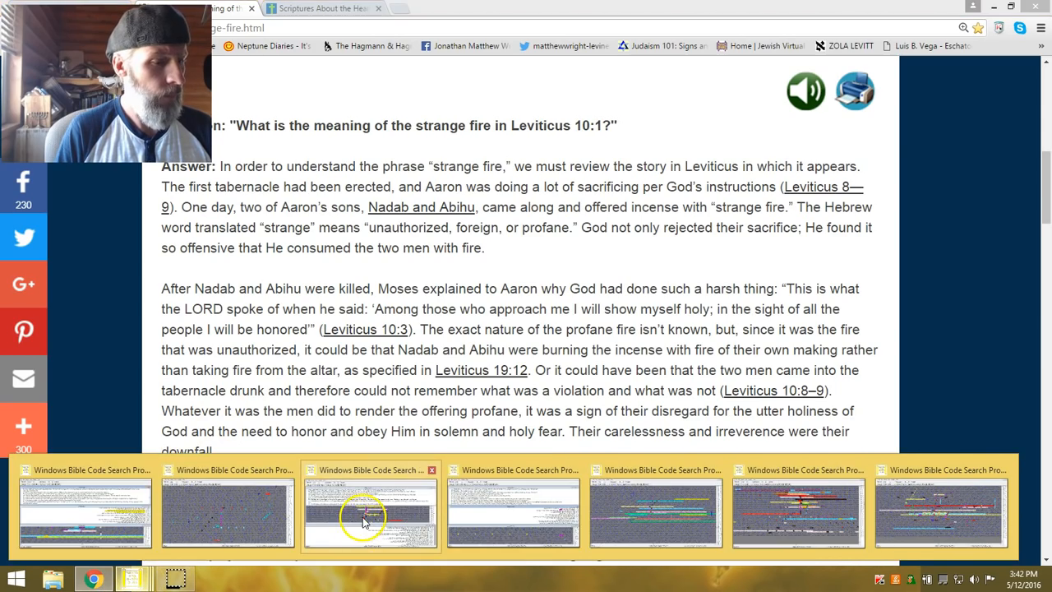
# Bring up the TANACH.jps English text window and change its display font size.
pyautogui.click(372, 510)
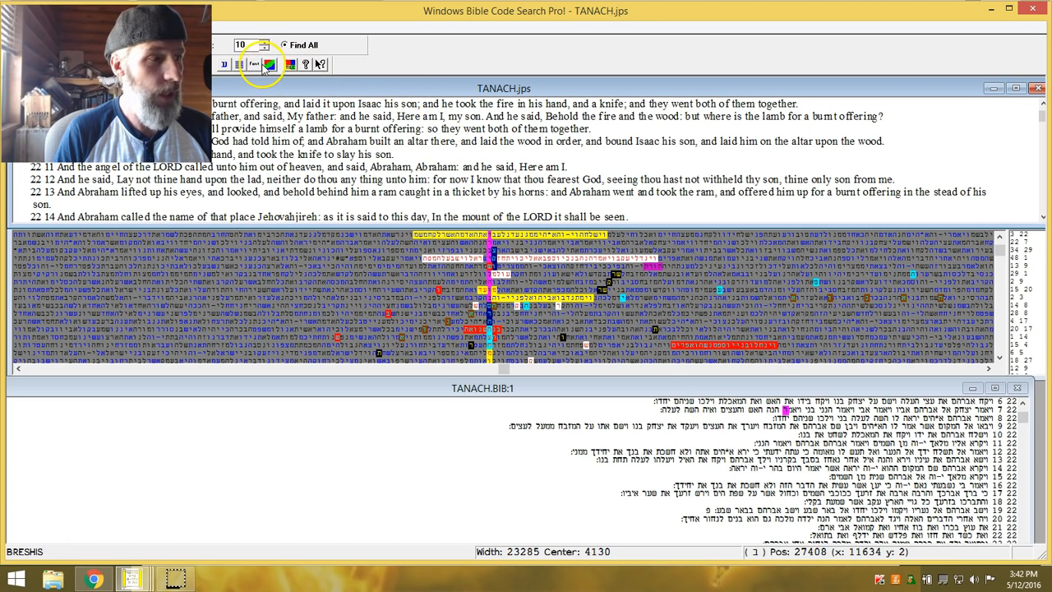
pyautogui.click(255, 64)
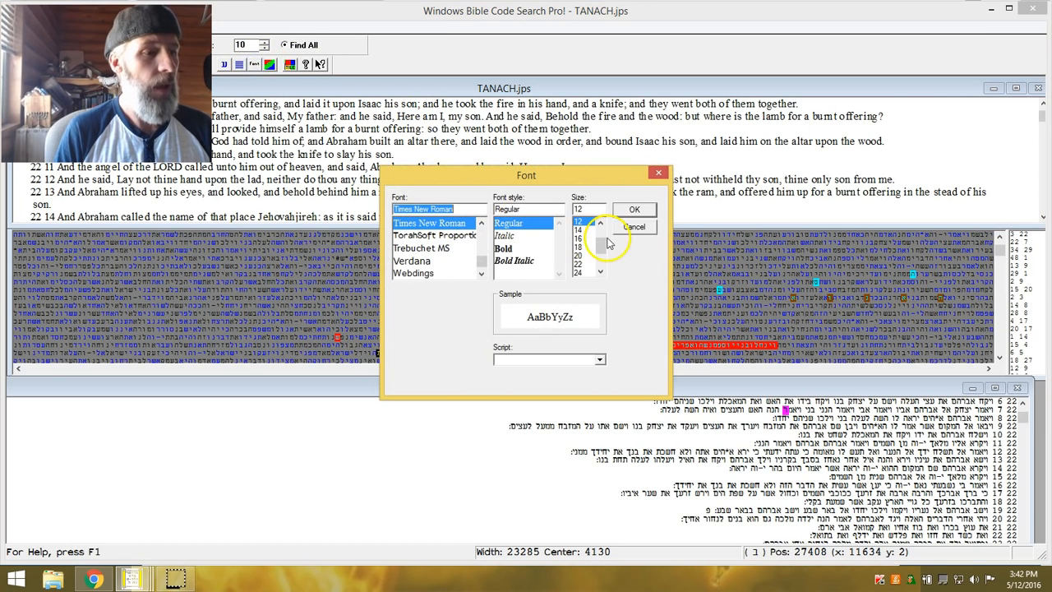
pyautogui.click(579, 238)
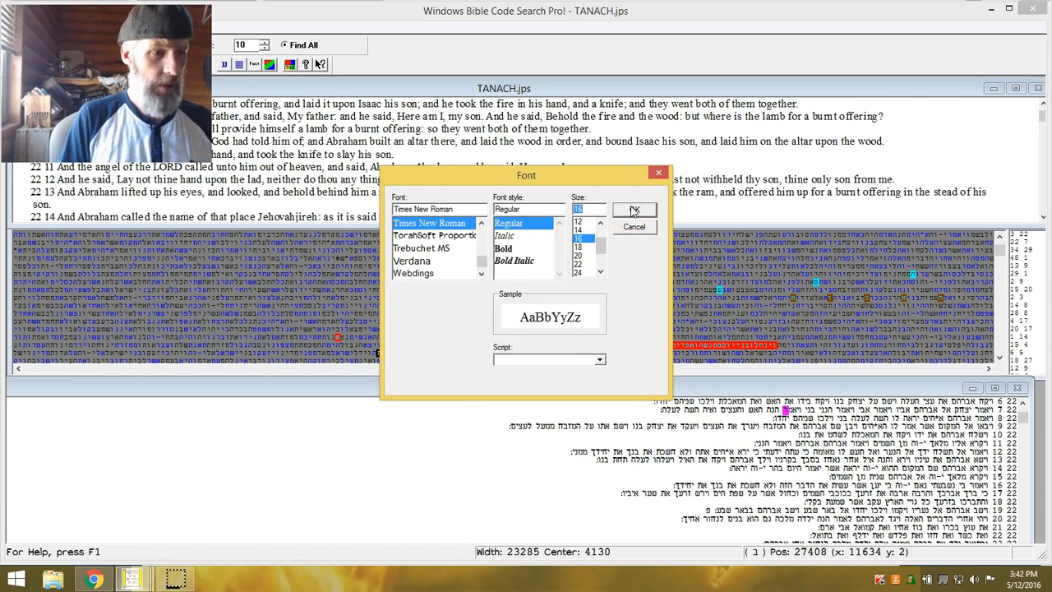
pyautogui.moveTo(634, 211)
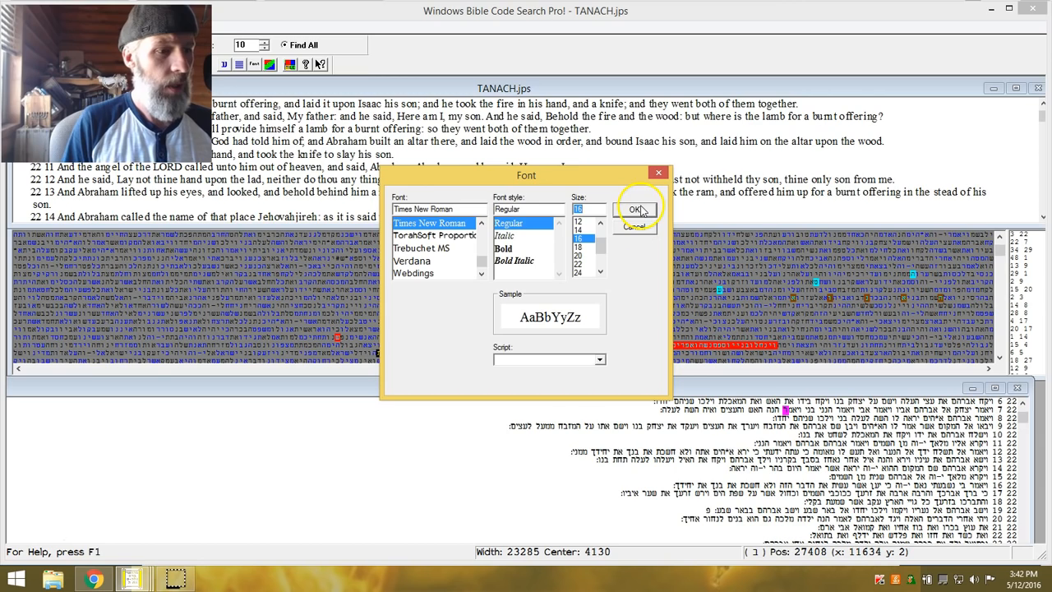
pyautogui.click(635, 209)
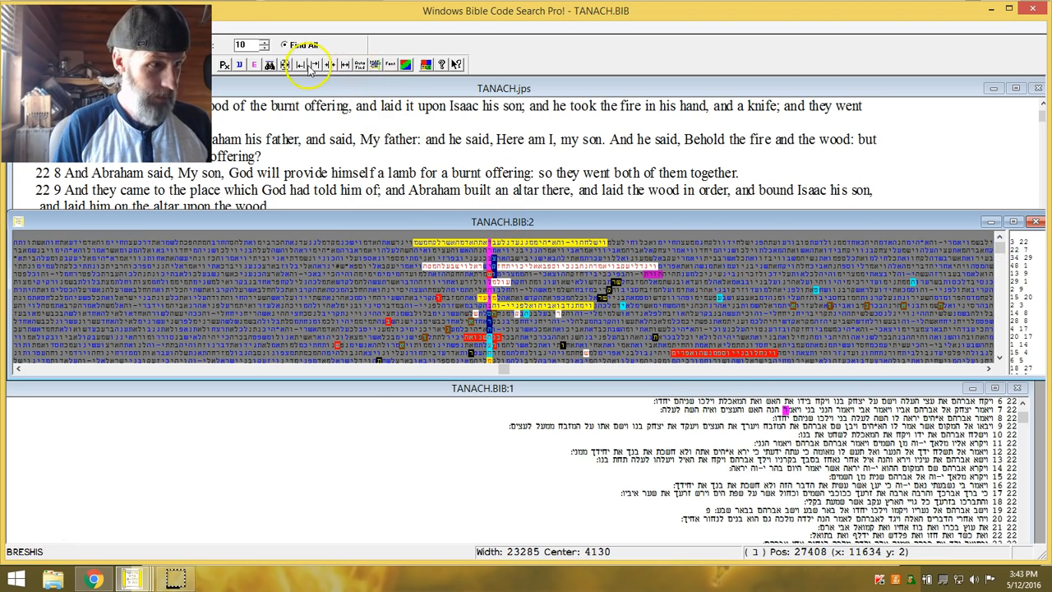
pyautogui.click(286, 64)
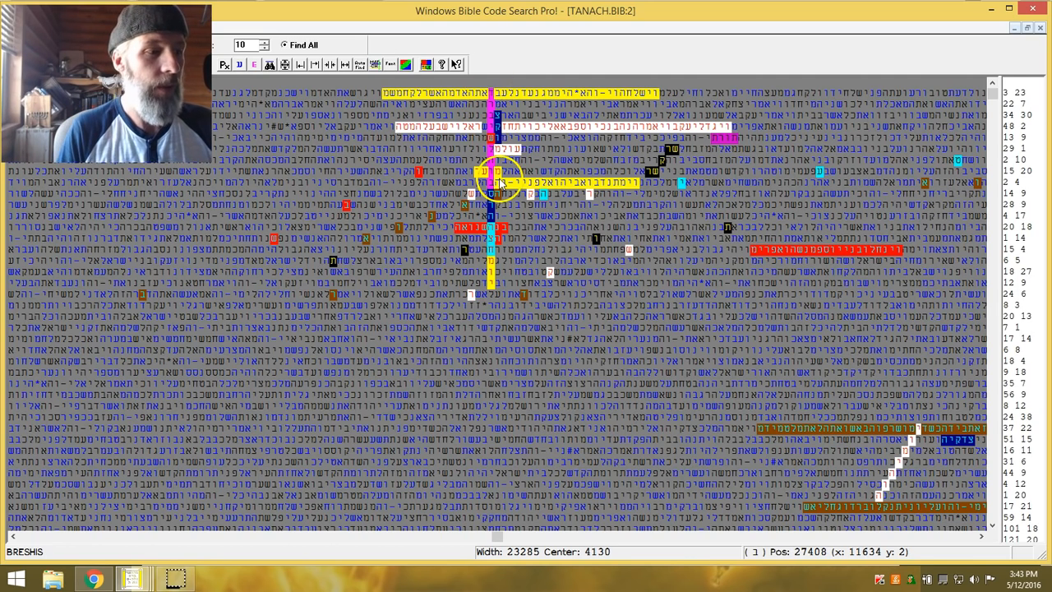
pyautogui.moveTo(266, 245)
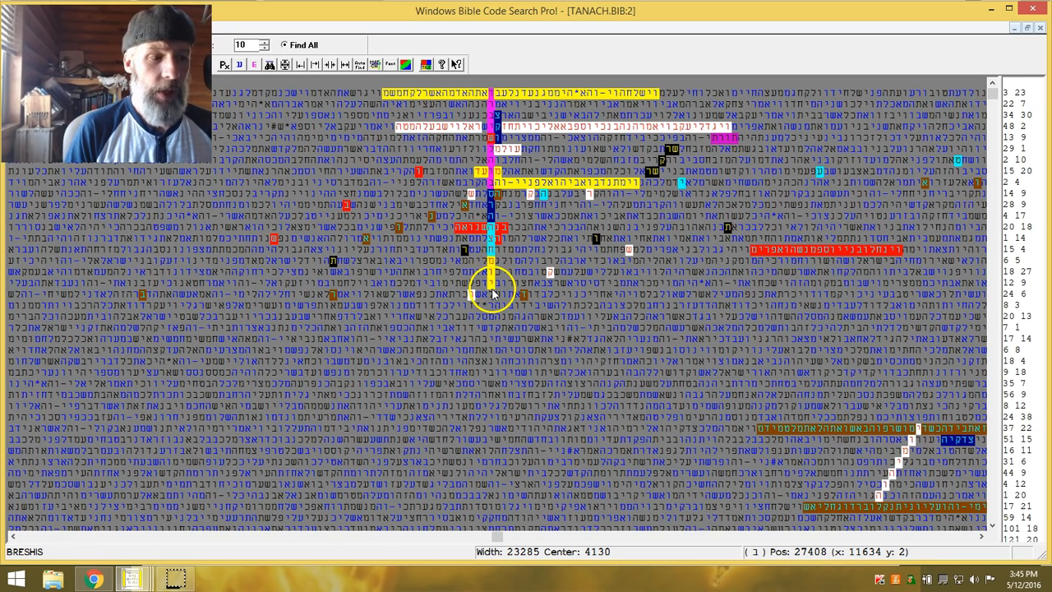
pyautogui.moveTo(490, 181)
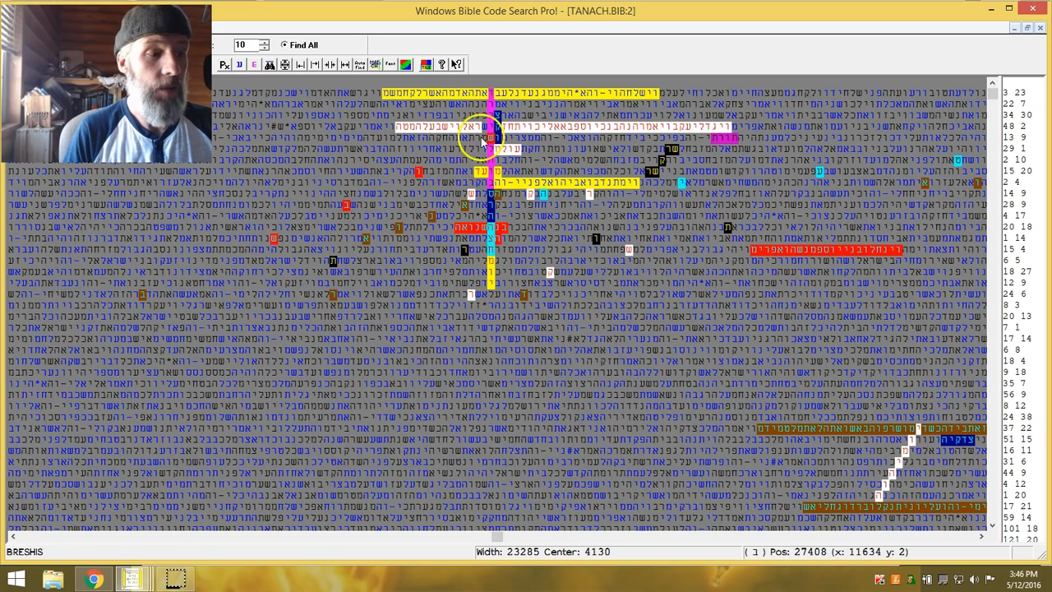
pyautogui.moveTo(490, 212)
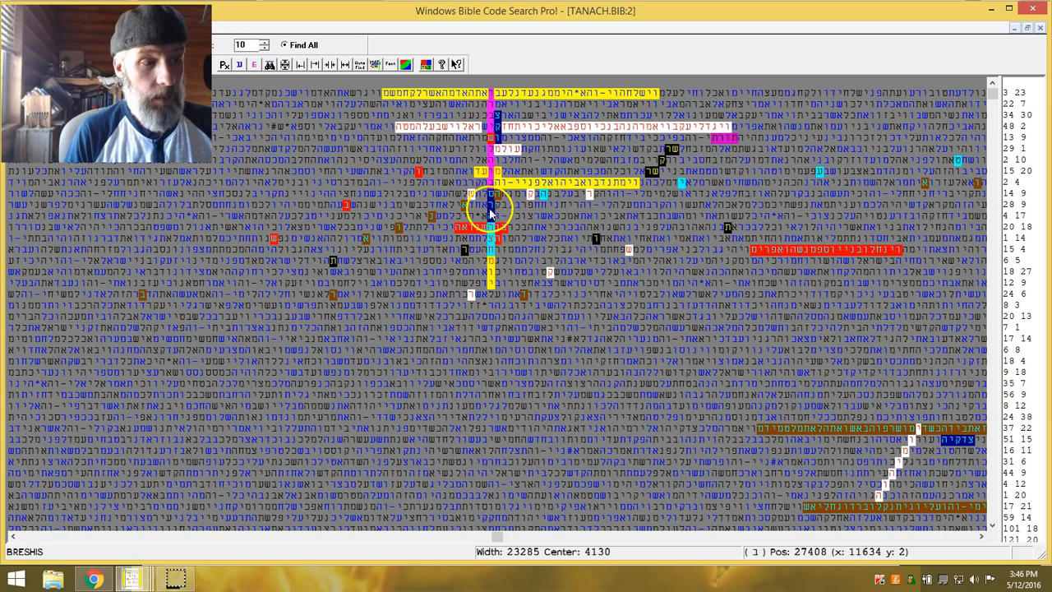
pyautogui.moveTo(502, 260)
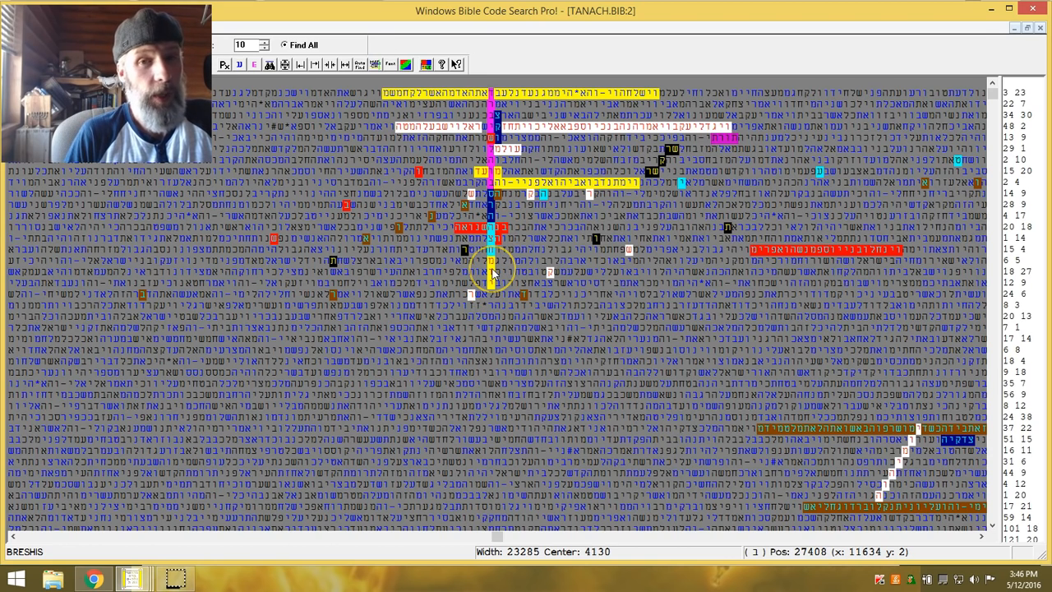
pyautogui.moveTo(493, 124)
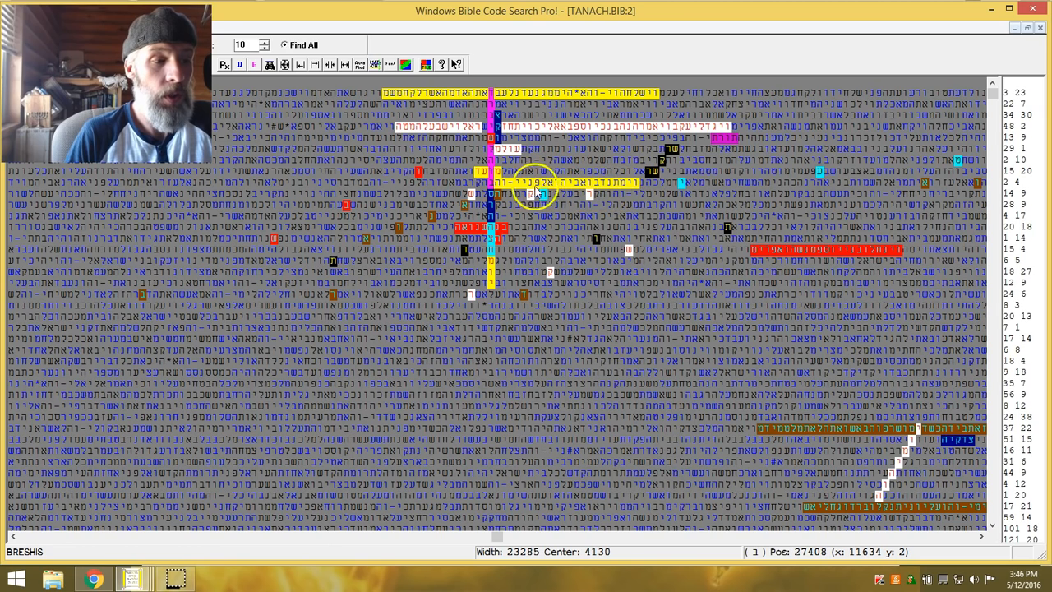
pyautogui.moveTo(612, 183)
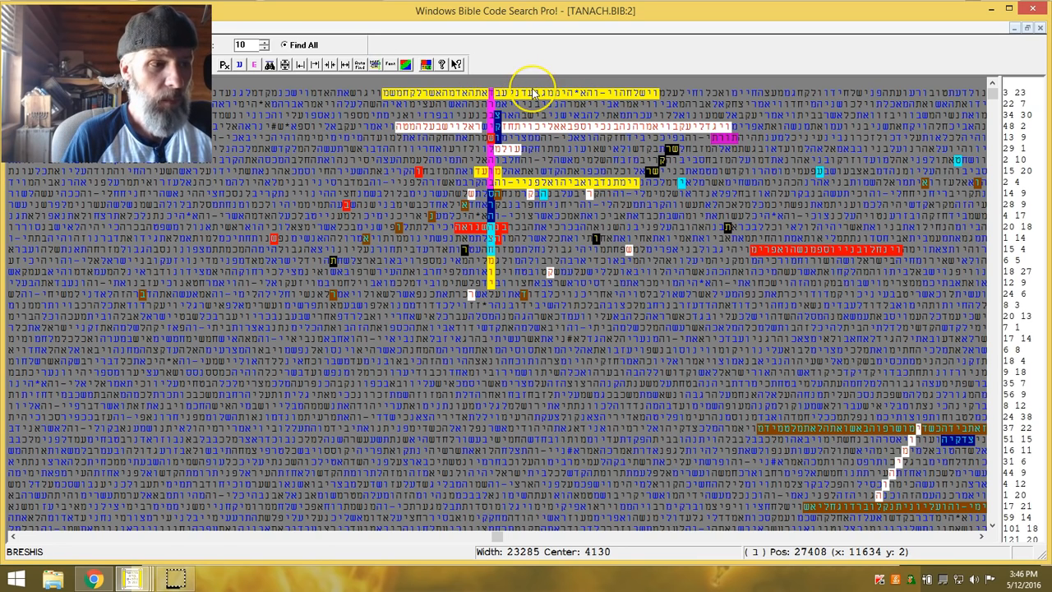
pyautogui.moveTo(592, 93)
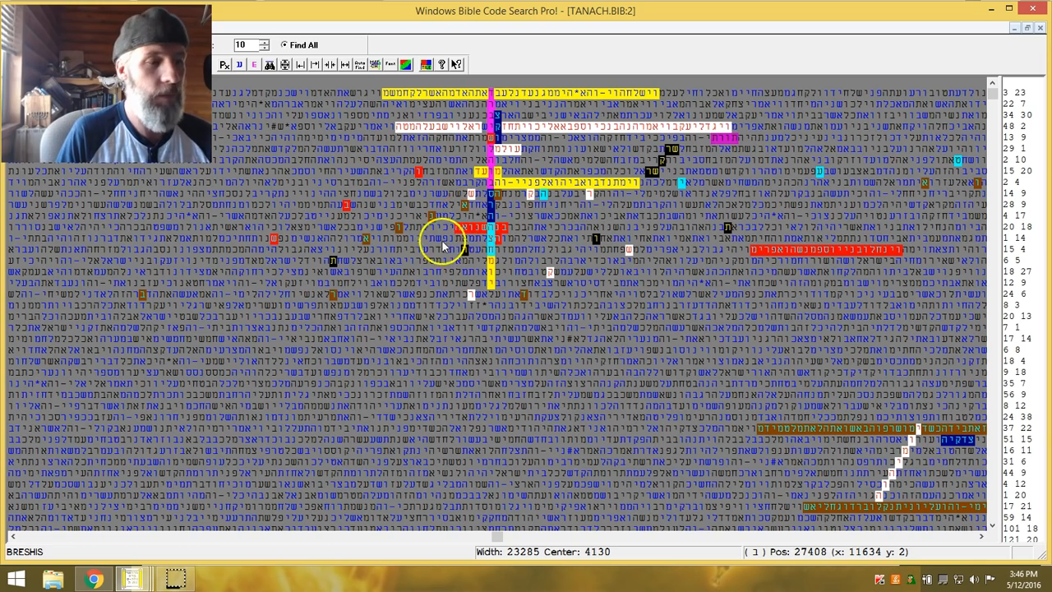
pyautogui.moveTo(382, 211)
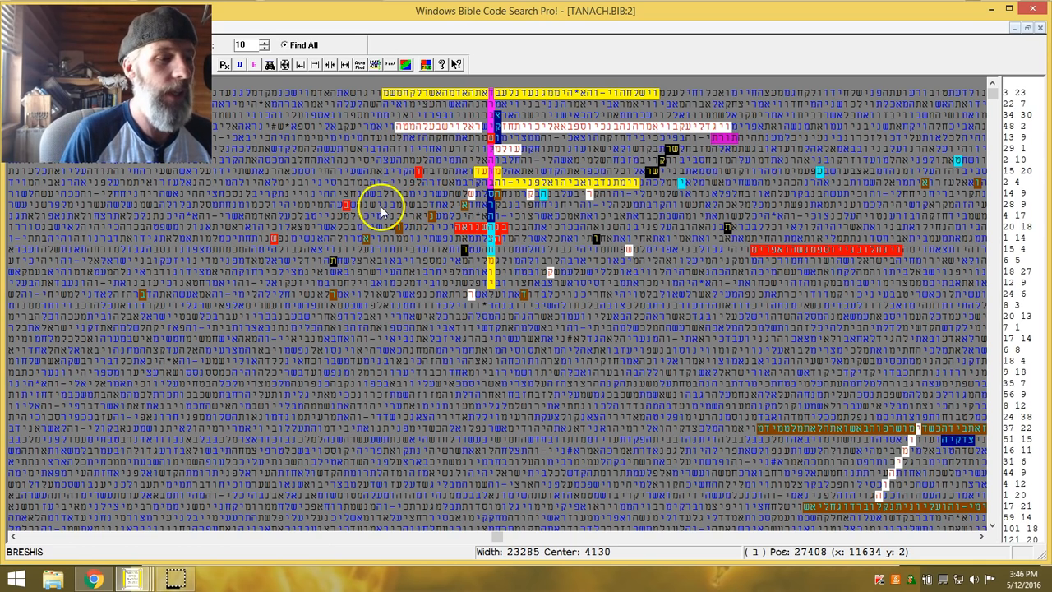
pyautogui.moveTo(507, 128)
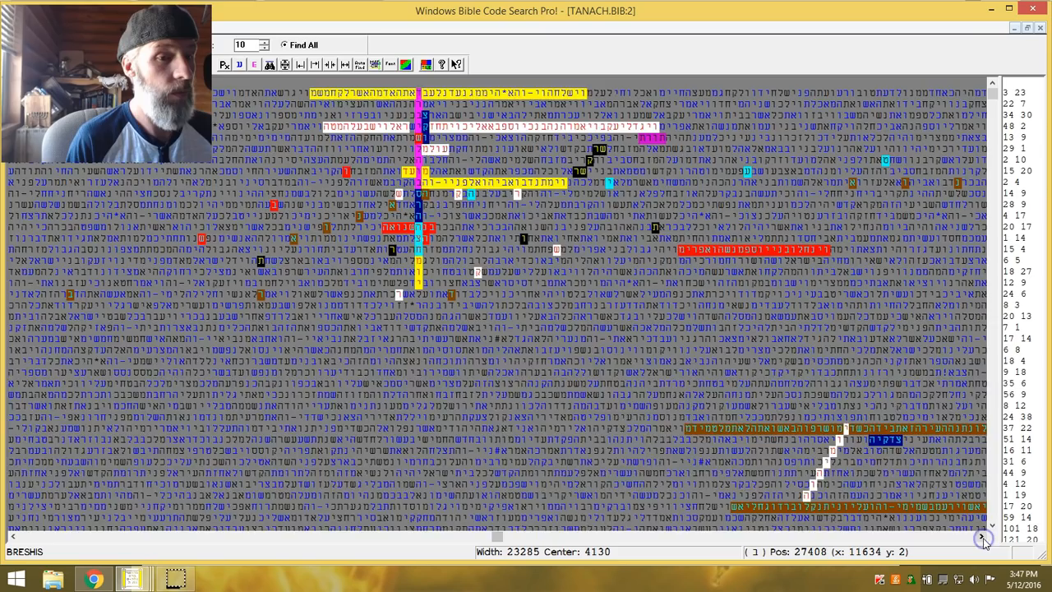
pyautogui.click(983, 539)
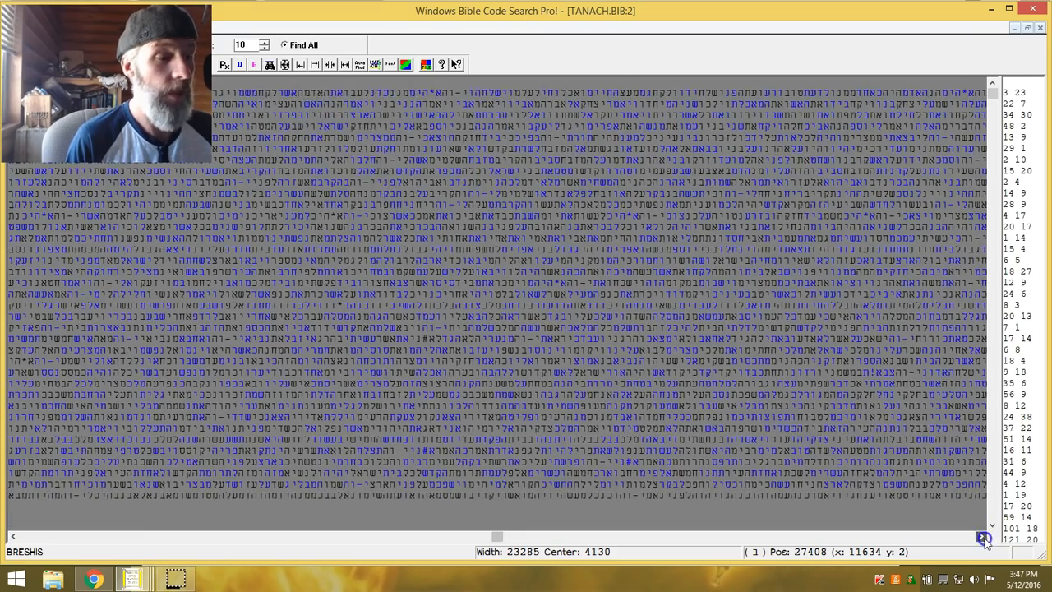
pyautogui.click(985, 538)
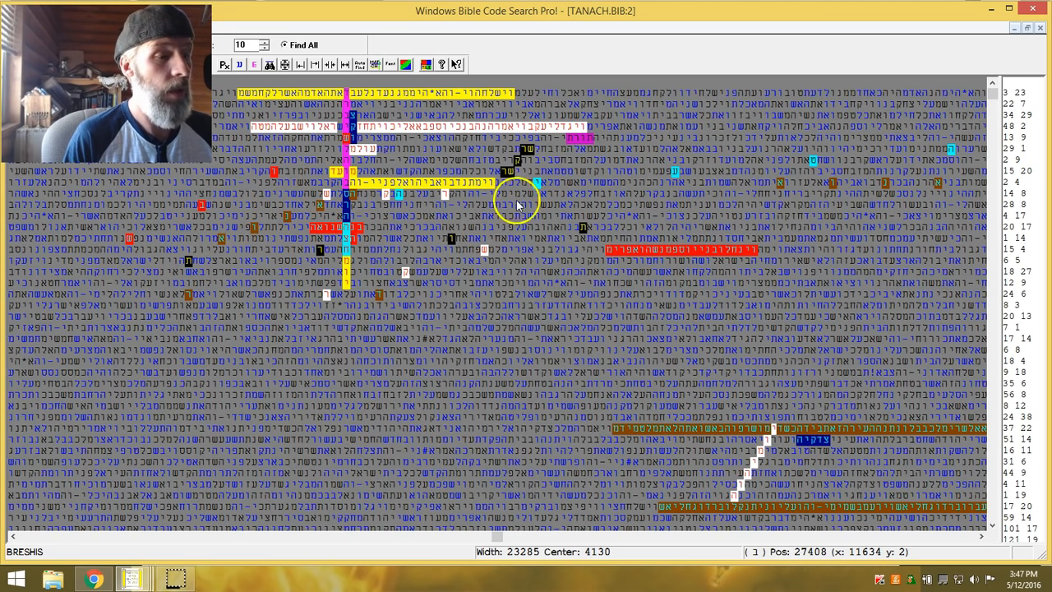
pyautogui.moveTo(638, 194)
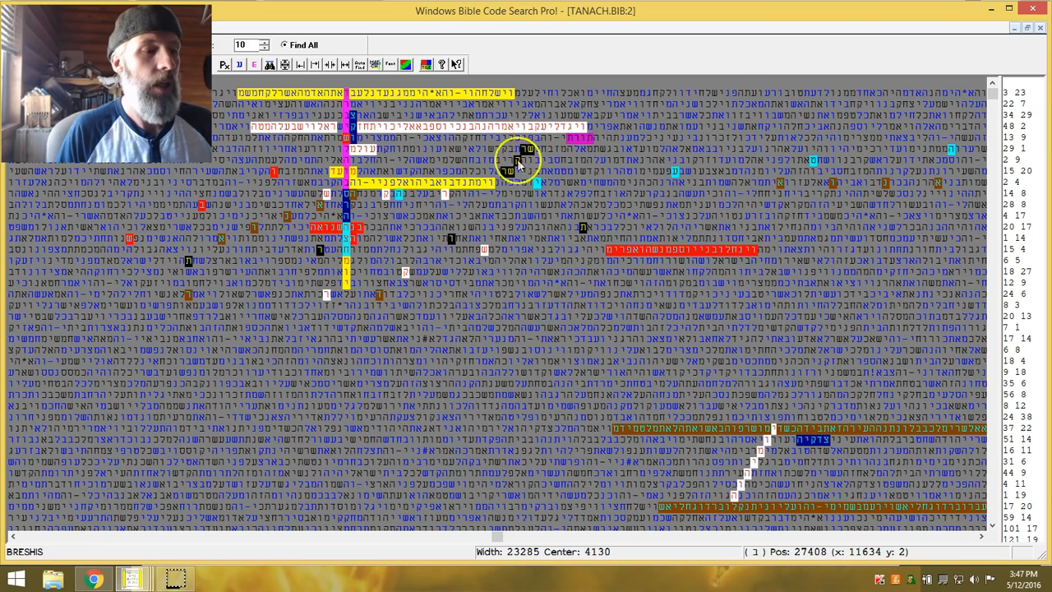
pyautogui.moveTo(579, 145)
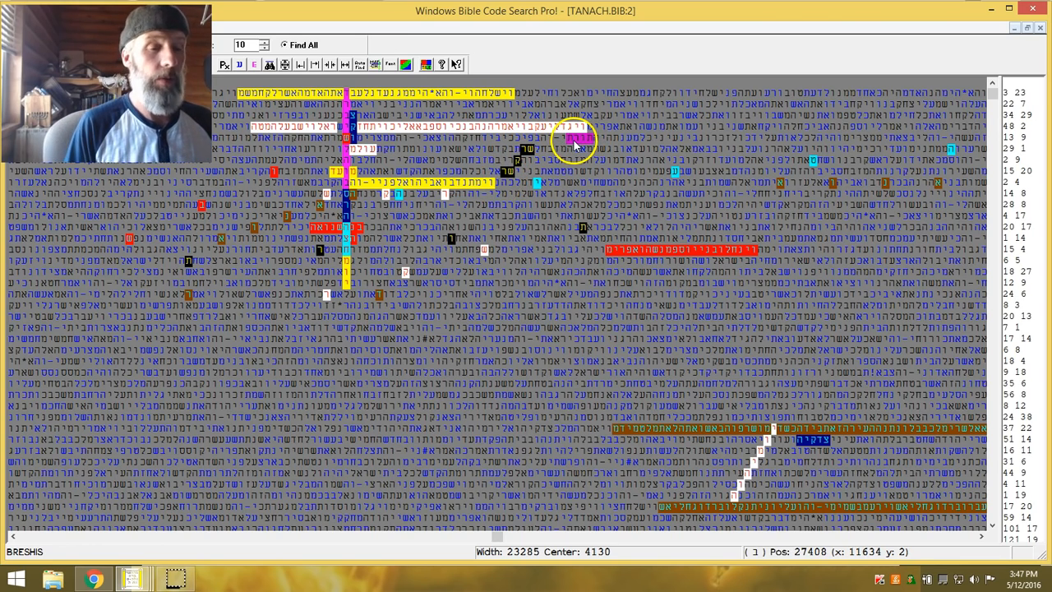
pyautogui.moveTo(557, 220)
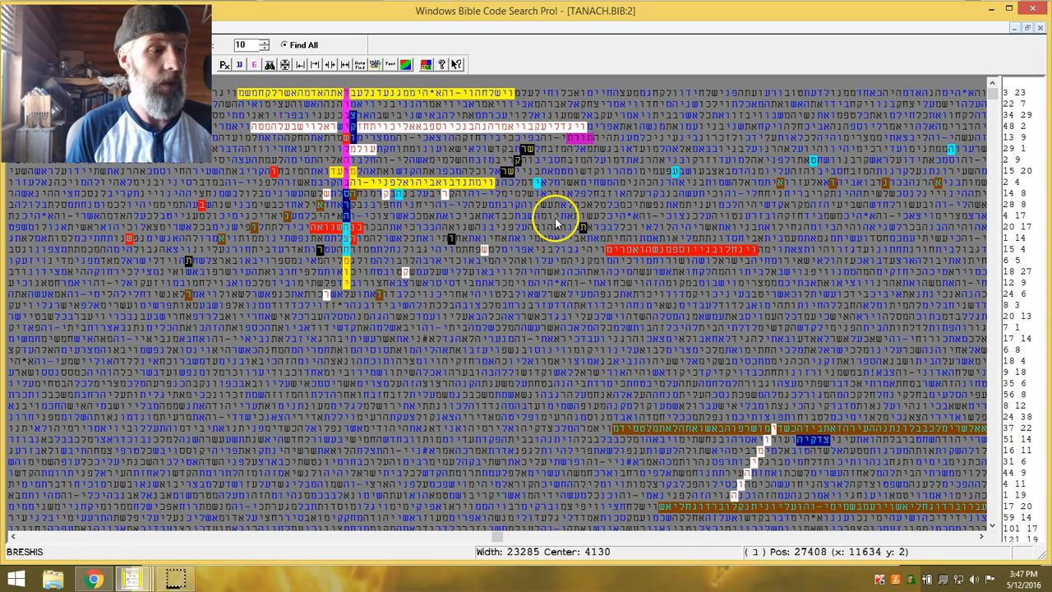
pyautogui.moveTo(502, 175)
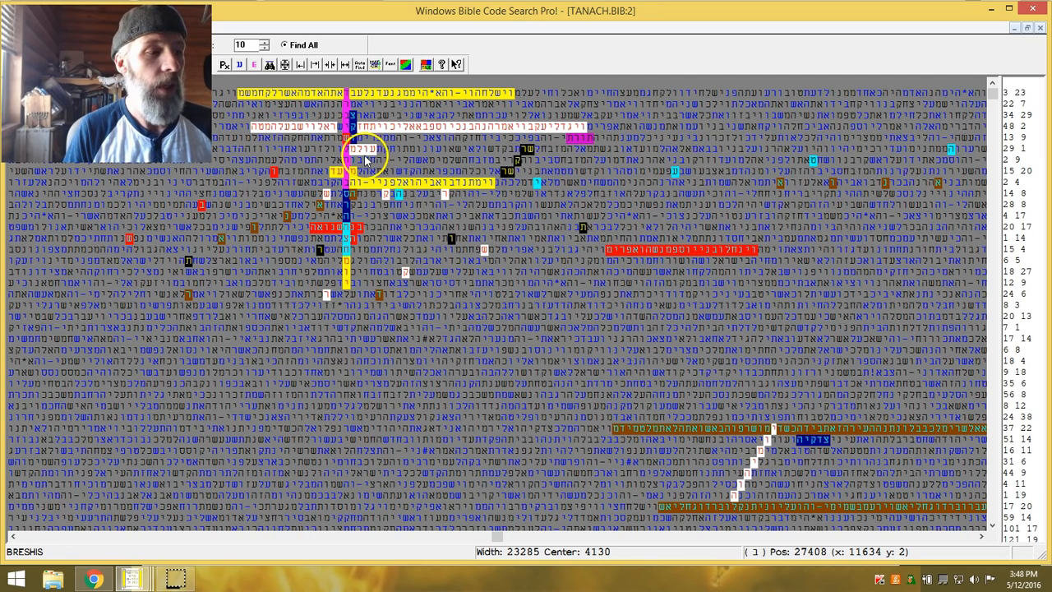
pyautogui.moveTo(381, 151)
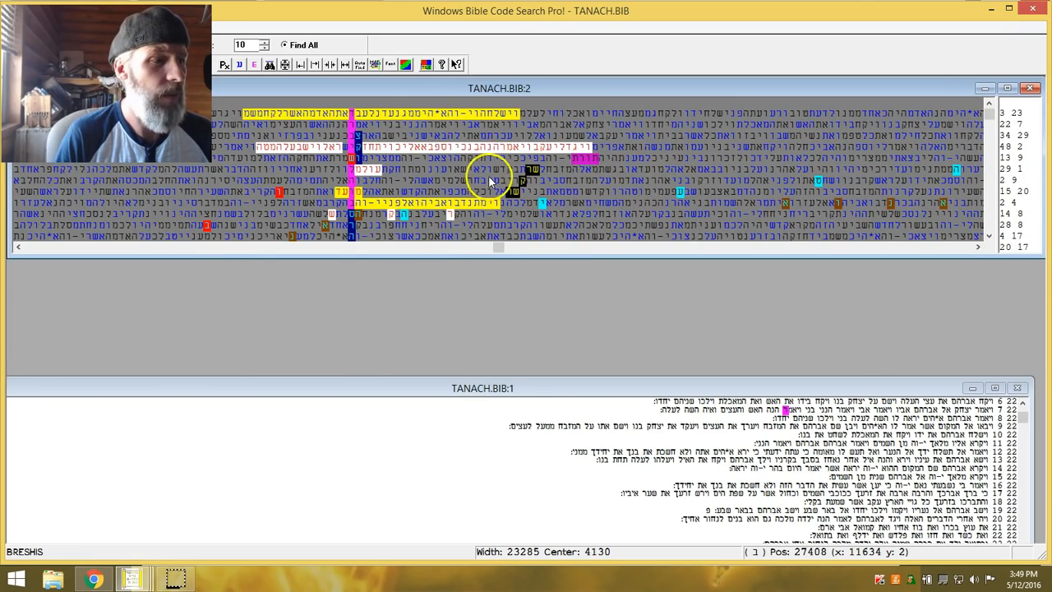
pyautogui.rightClick(490, 179)
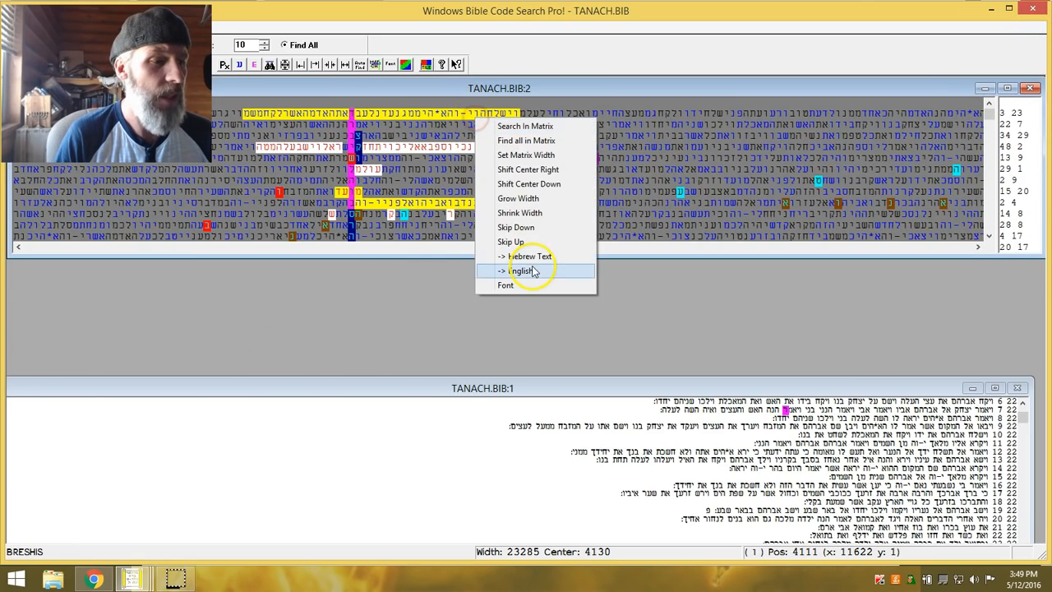
pyautogui.click(520, 269)
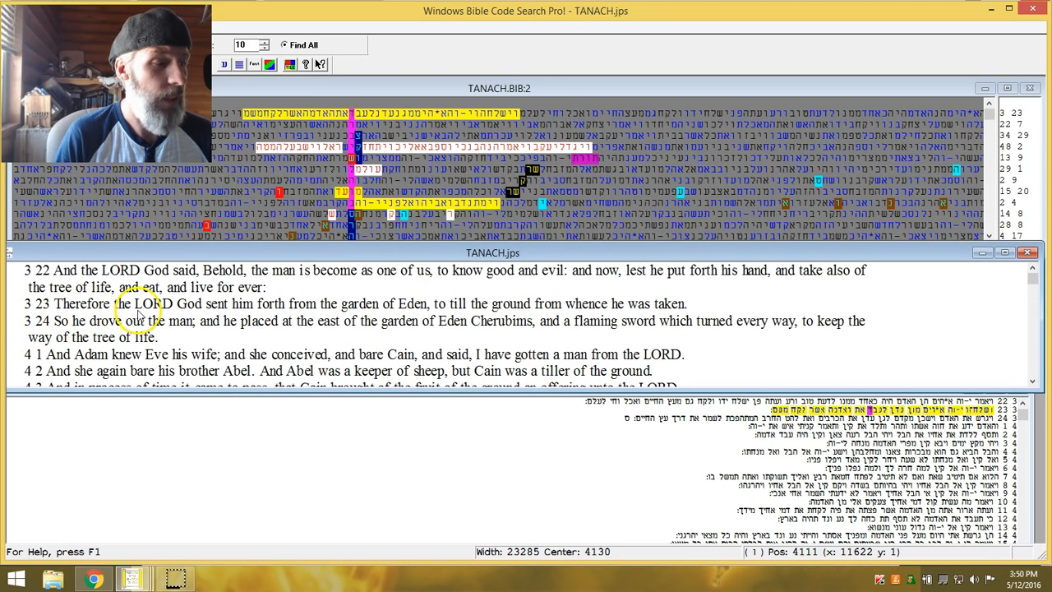
pyautogui.moveTo(279, 313)
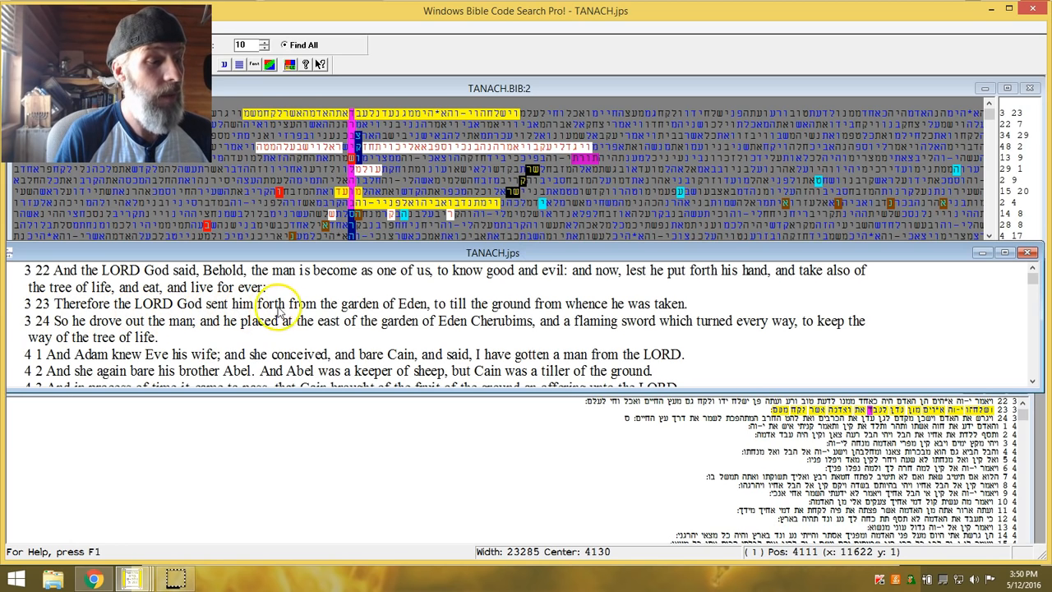
pyautogui.moveTo(358, 315)
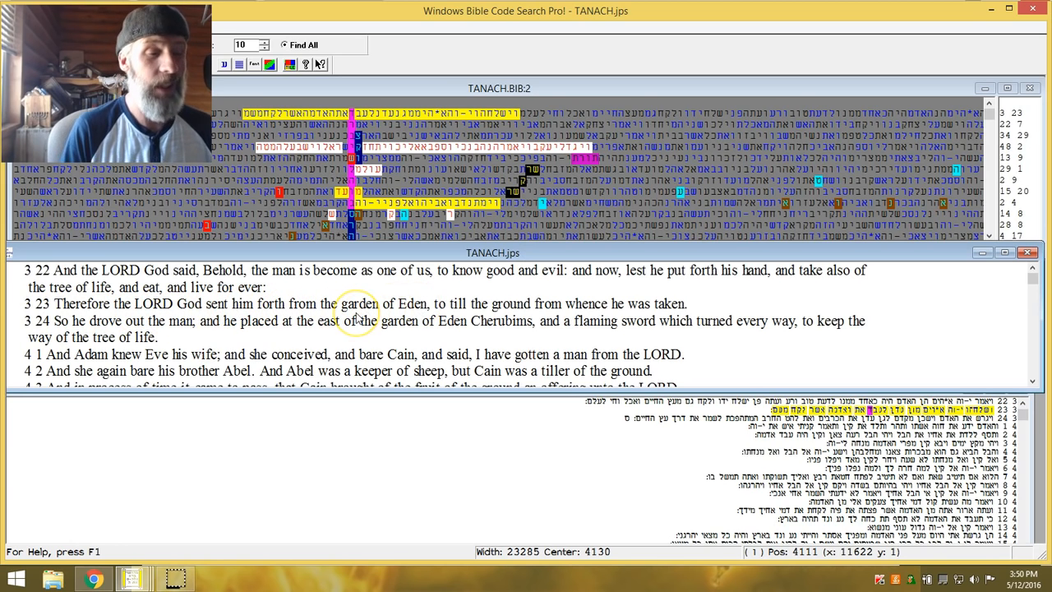
pyautogui.moveTo(382, 474)
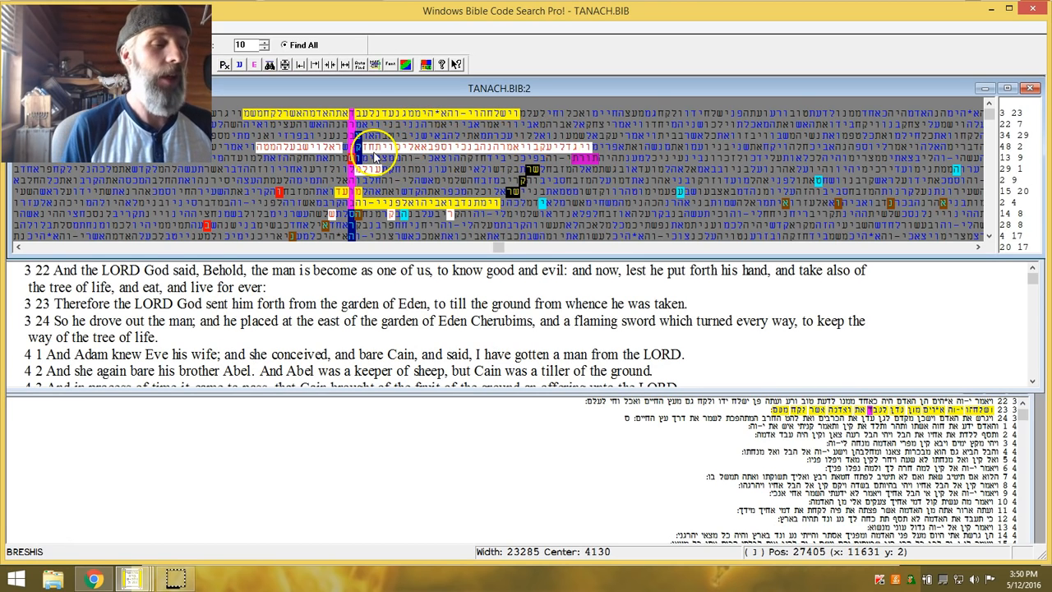
pyautogui.moveTo(592, 145)
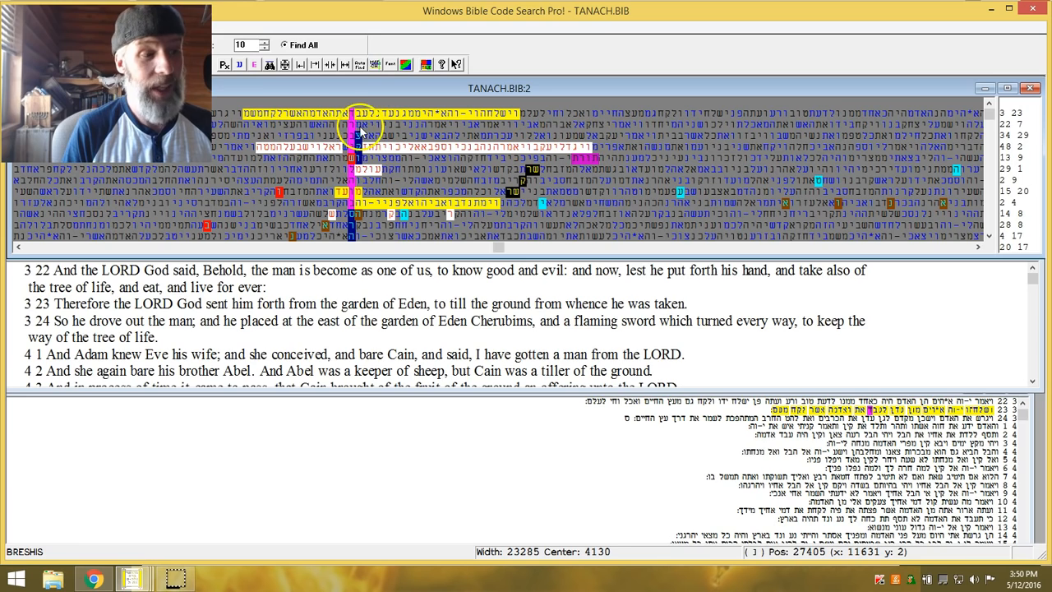
pyautogui.moveTo(457, 146)
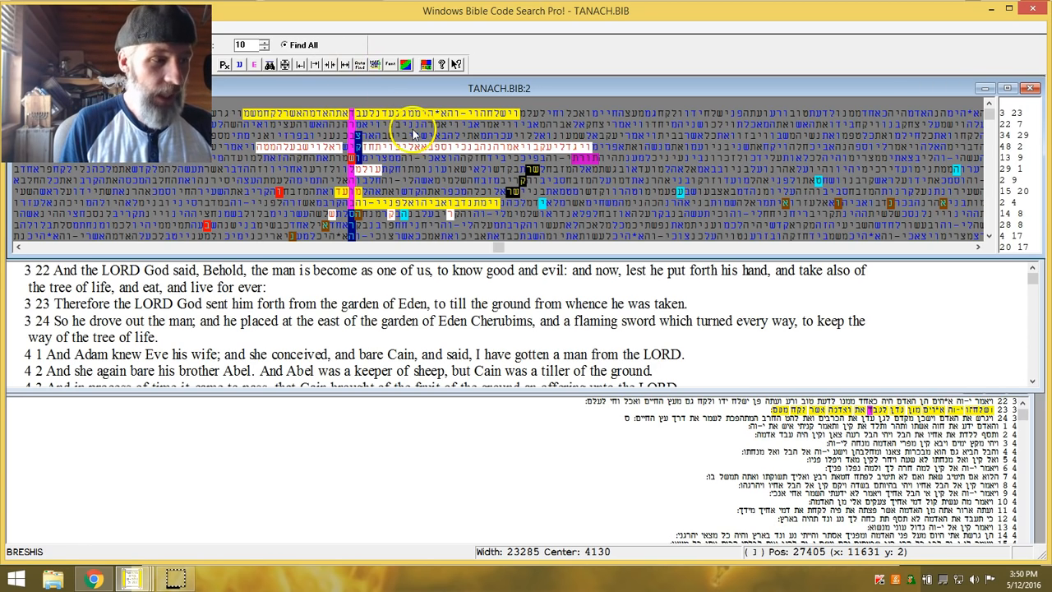
# Show the English text for the highlighted matrix term, Genesis 22:6–10 with Abraham and Isaac.
pyautogui.rightClick(415, 132)
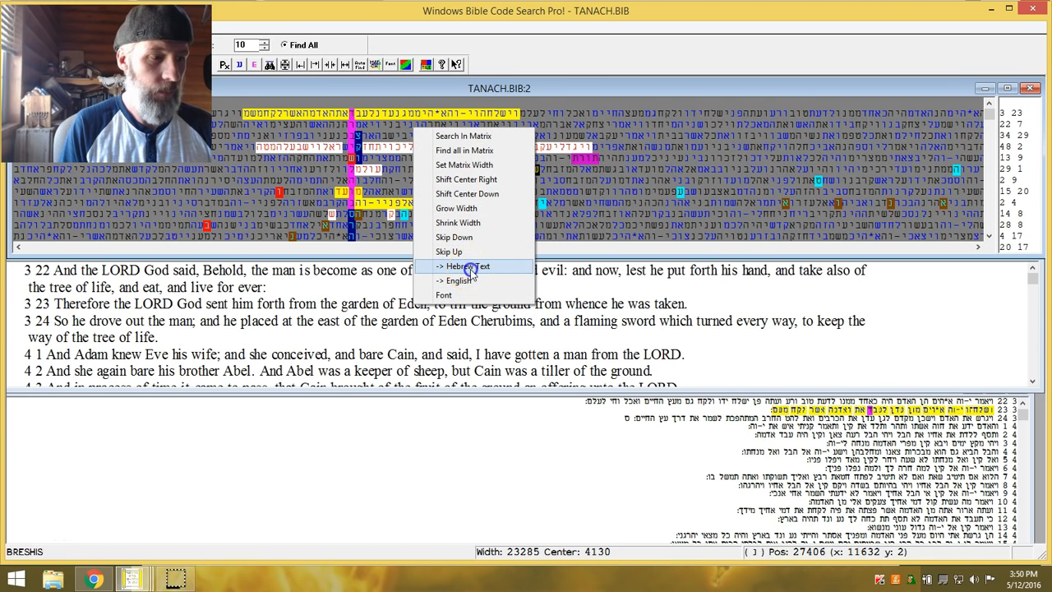
pyautogui.click(465, 266)
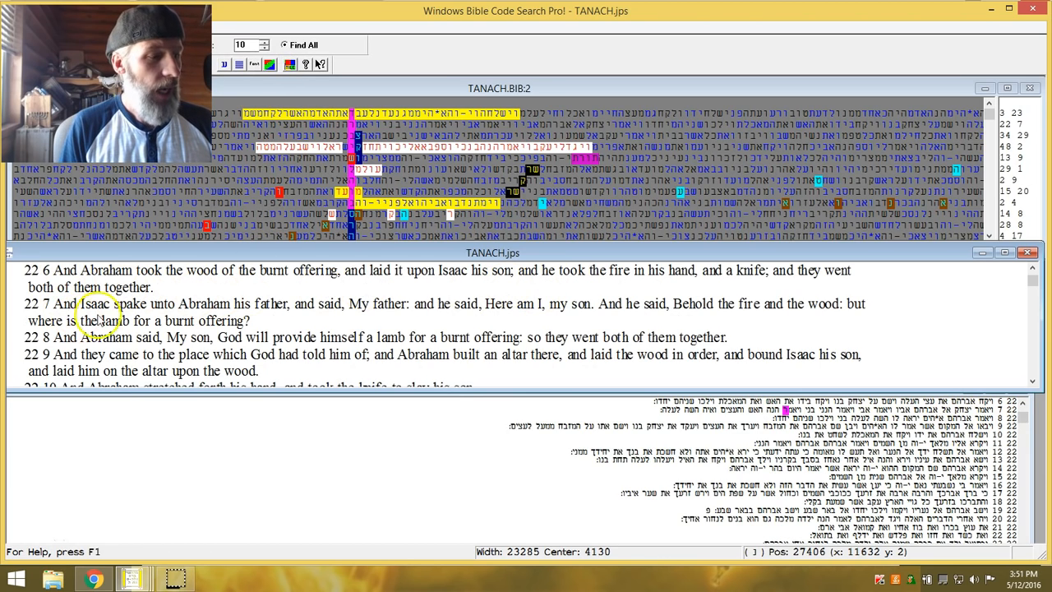
pyautogui.moveTo(257, 319)
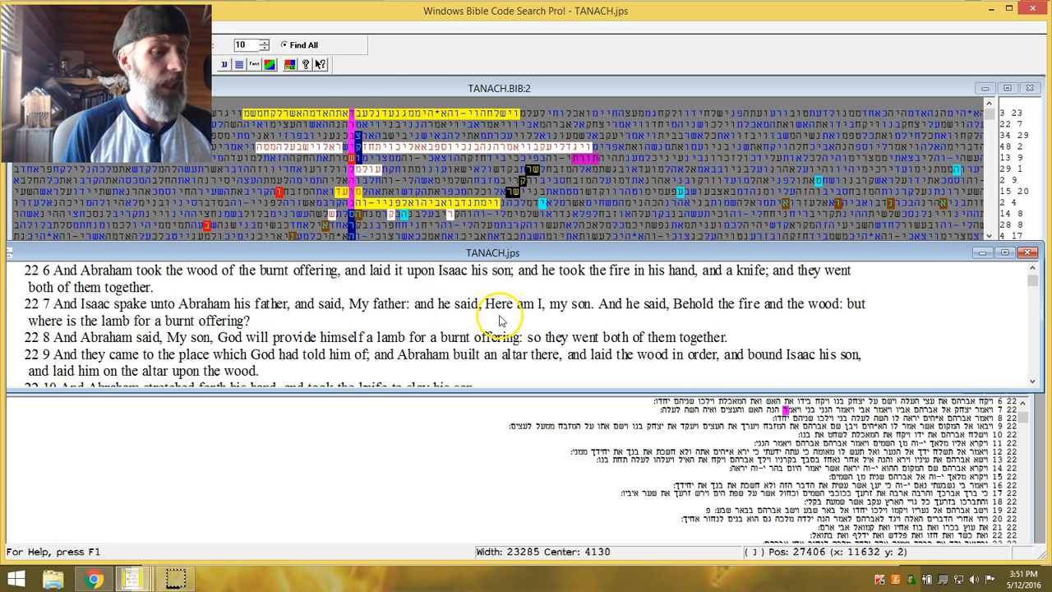
pyautogui.moveTo(734, 321)
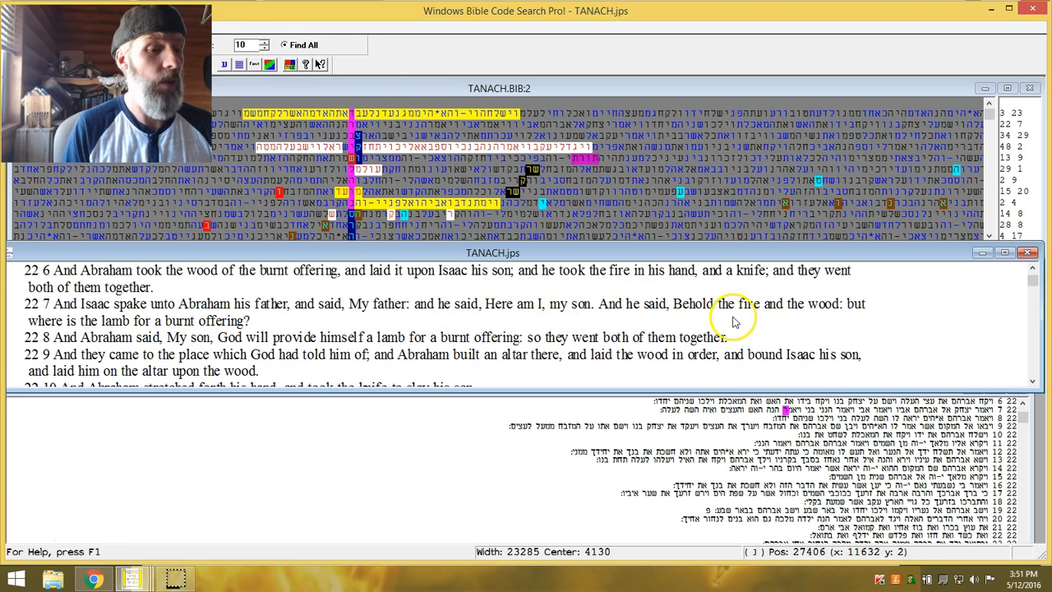
pyautogui.moveTo(839, 316)
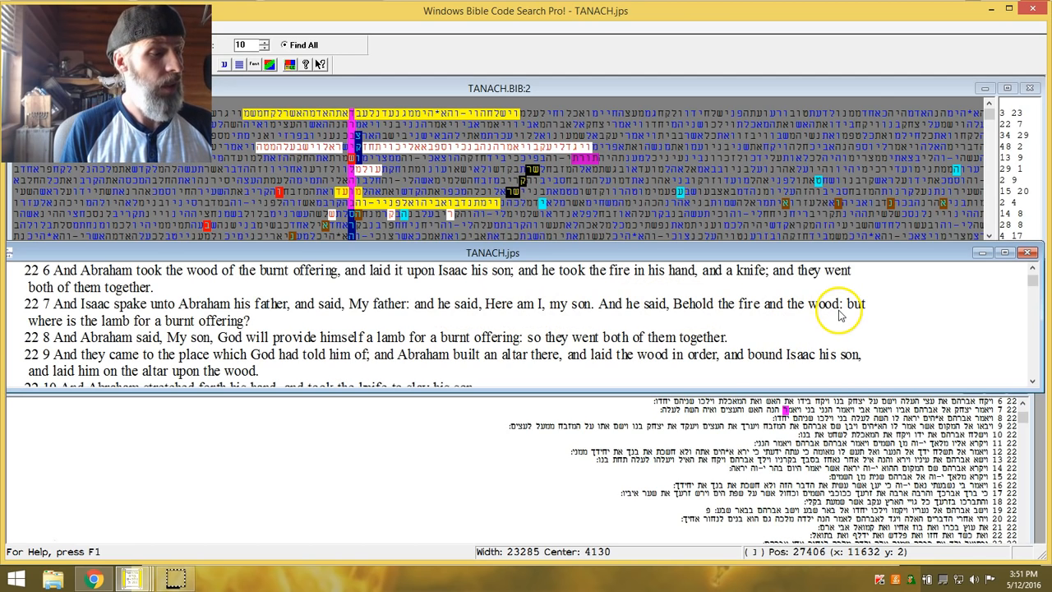
pyautogui.moveTo(436, 240)
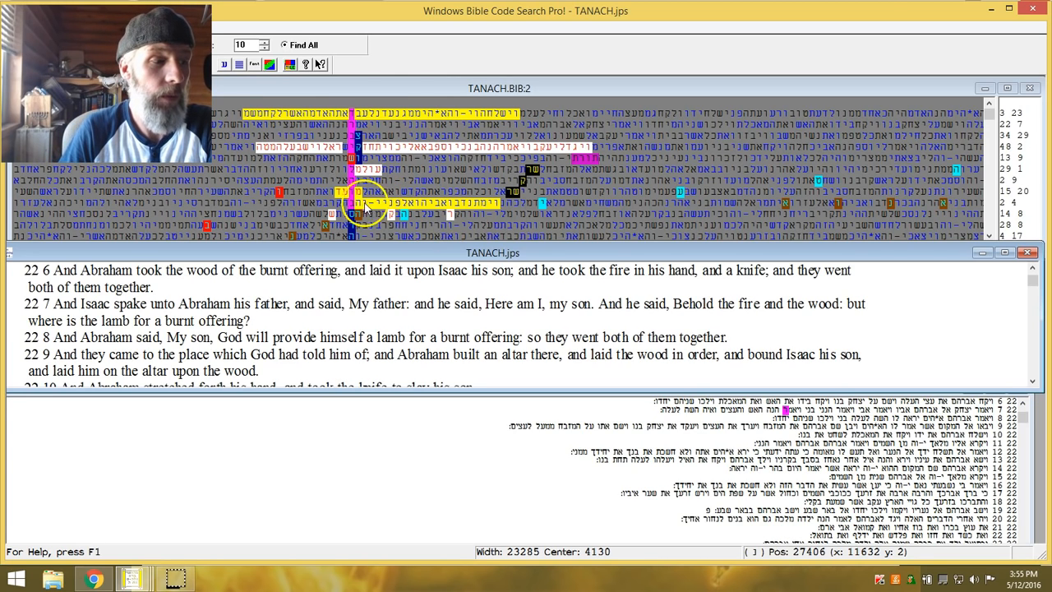
# Show the English text for another highlighted term, Numbers 3:3–8 naming Nadab and Abihu.
pyautogui.rightClick(354, 200)
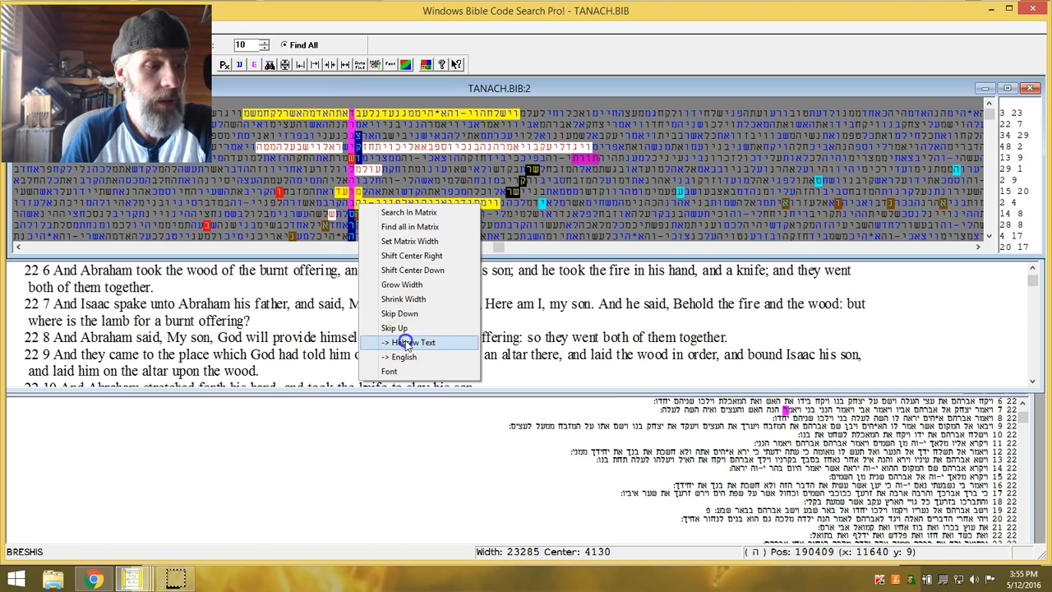
pyautogui.click(411, 342)
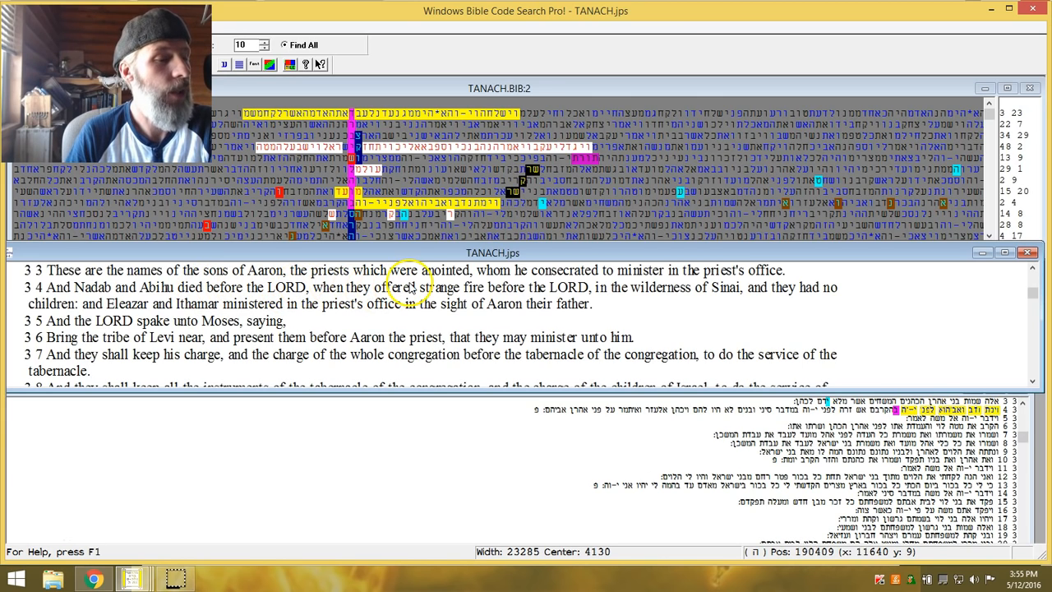
pyautogui.moveTo(510, 282)
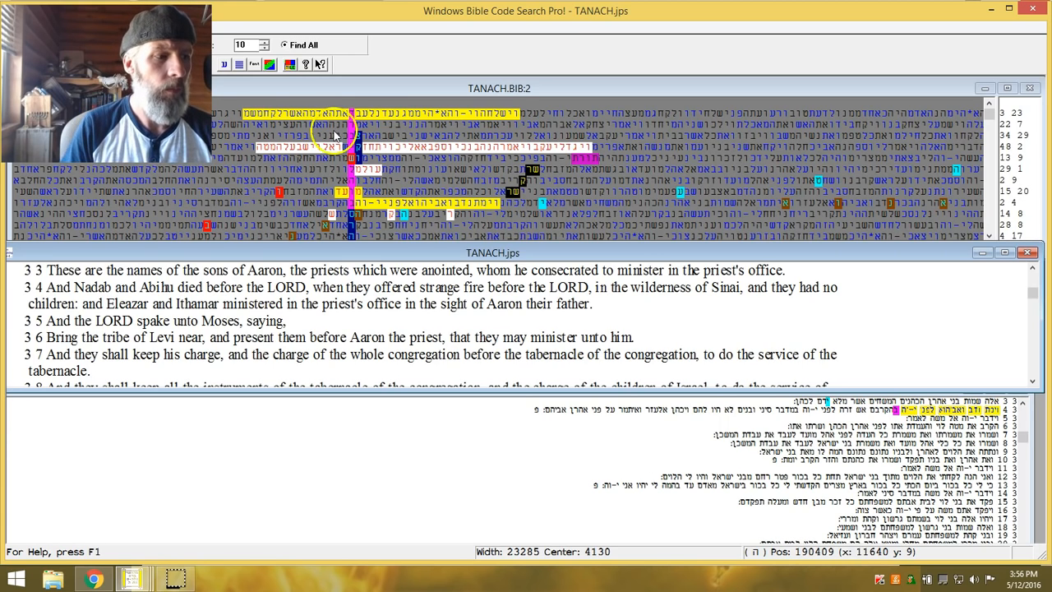
pyautogui.moveTo(371, 240)
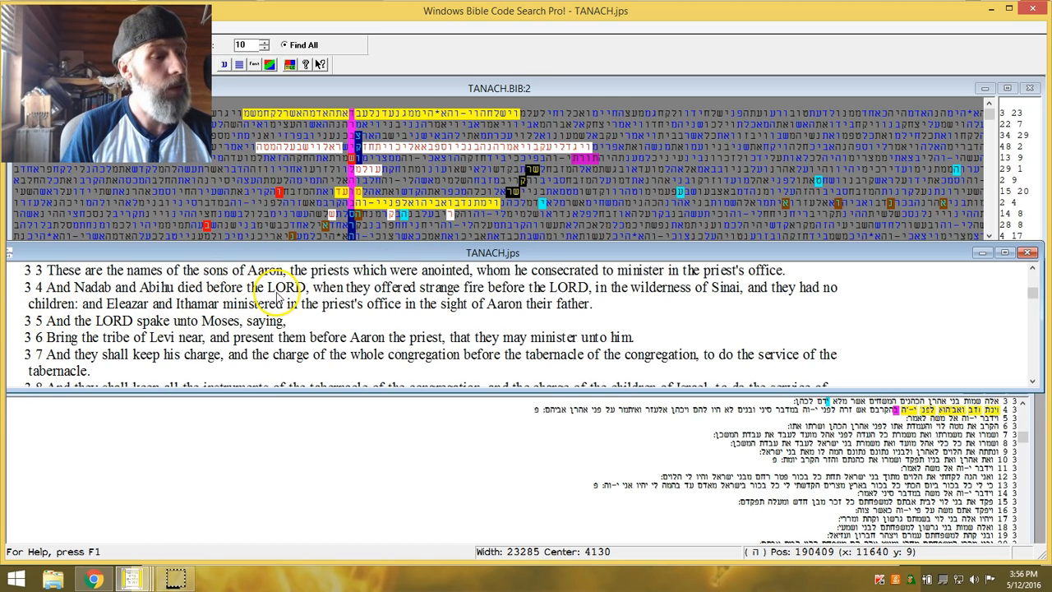
pyautogui.moveTo(505, 306)
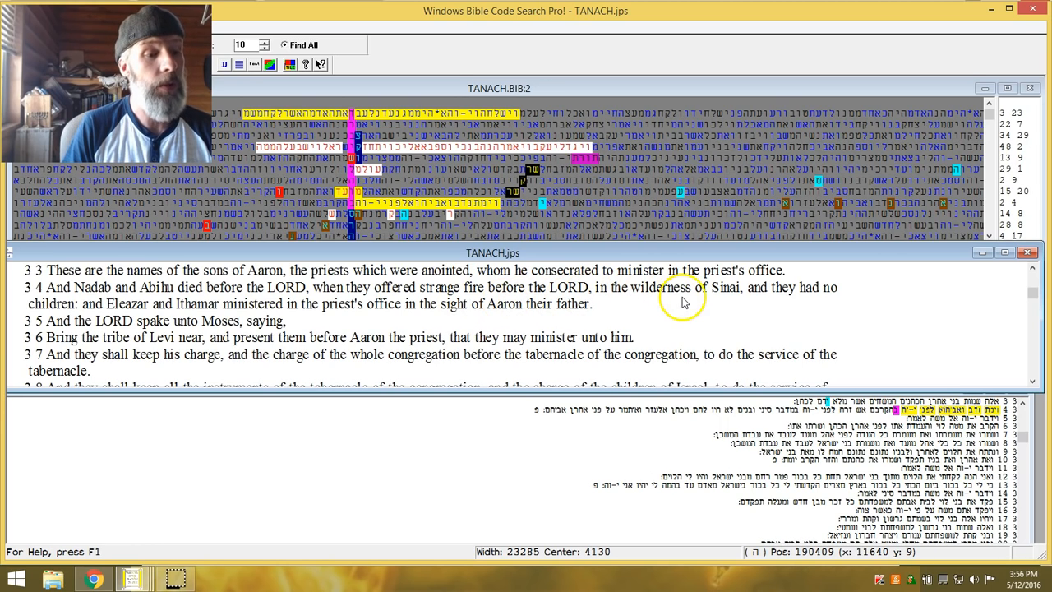
pyautogui.moveTo(770, 303)
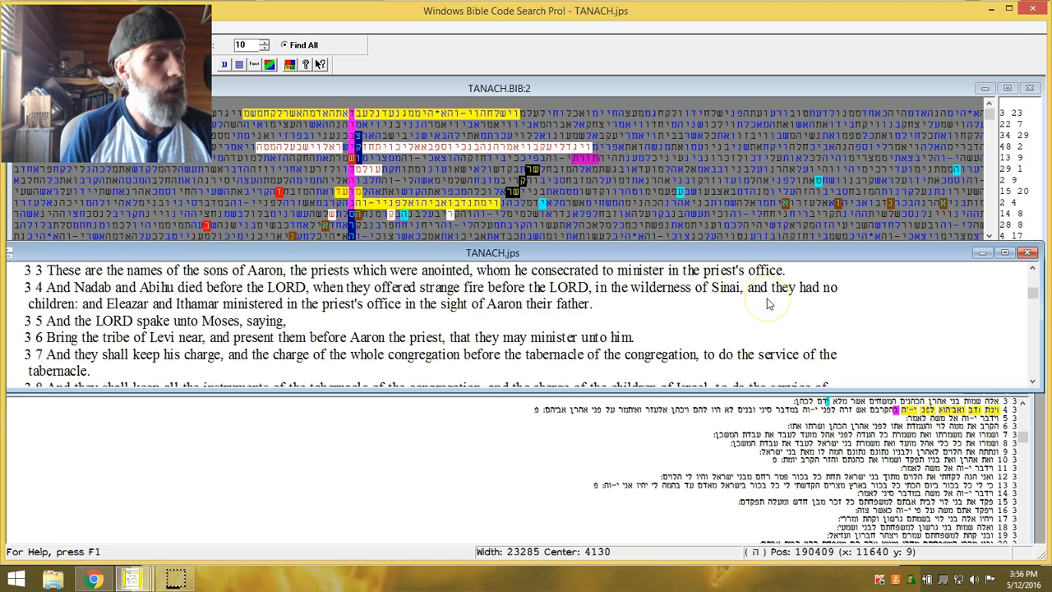
pyautogui.moveTo(177, 316)
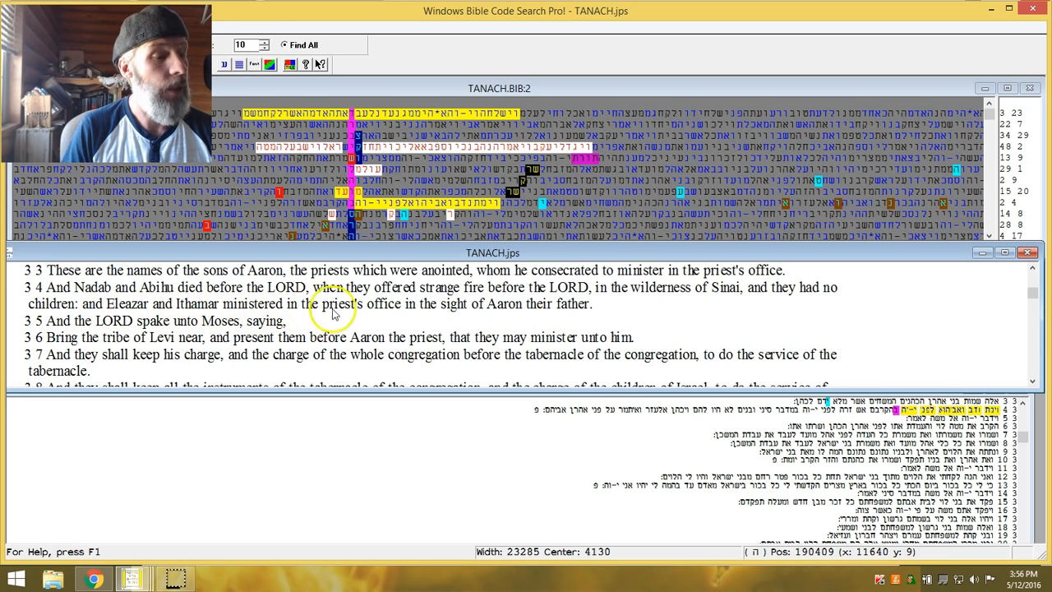
pyautogui.moveTo(557, 319)
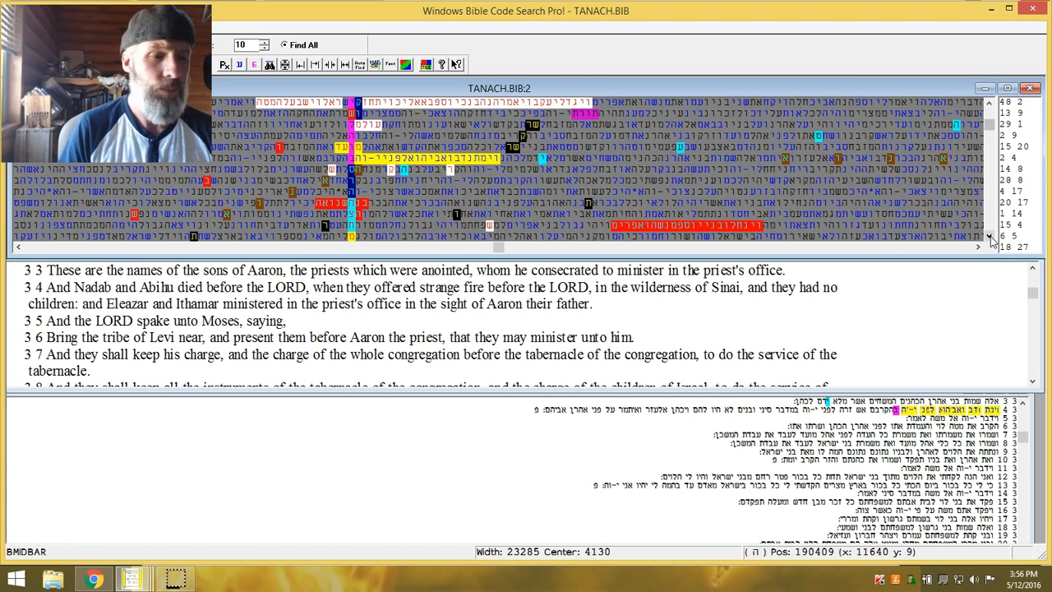
# Move the TANACH.BIB:2 matrix to the next highlighted term near position 702613.
pyautogui.click(990, 237)
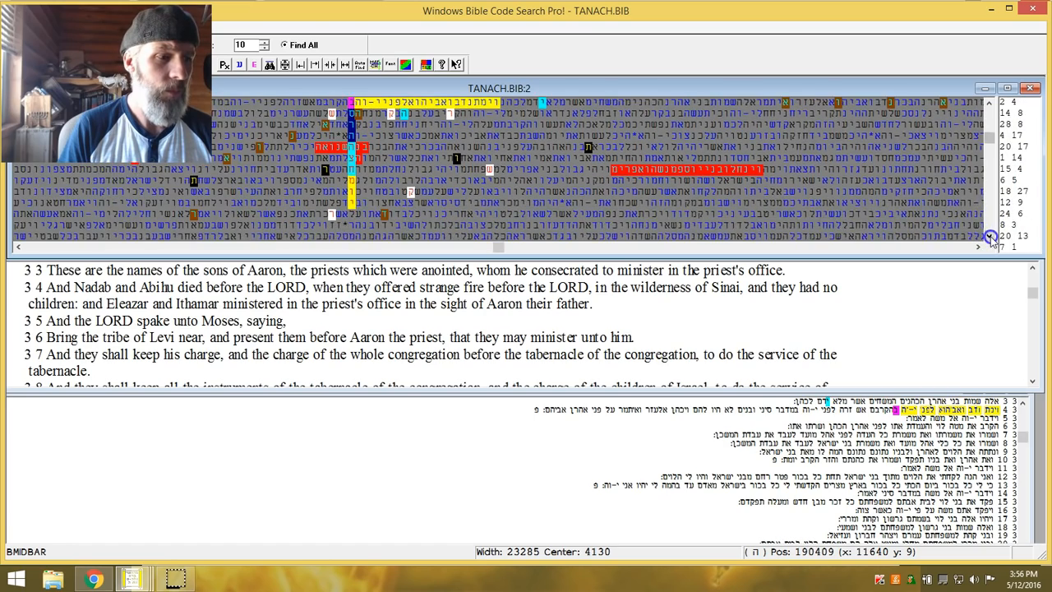
pyautogui.click(990, 102)
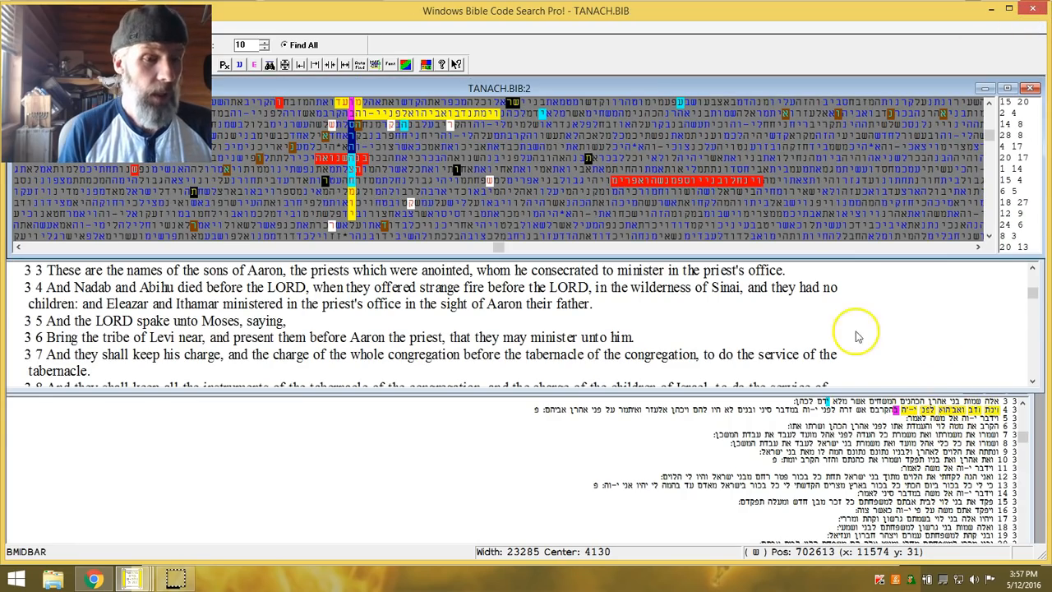
pyautogui.moveTo(989, 238)
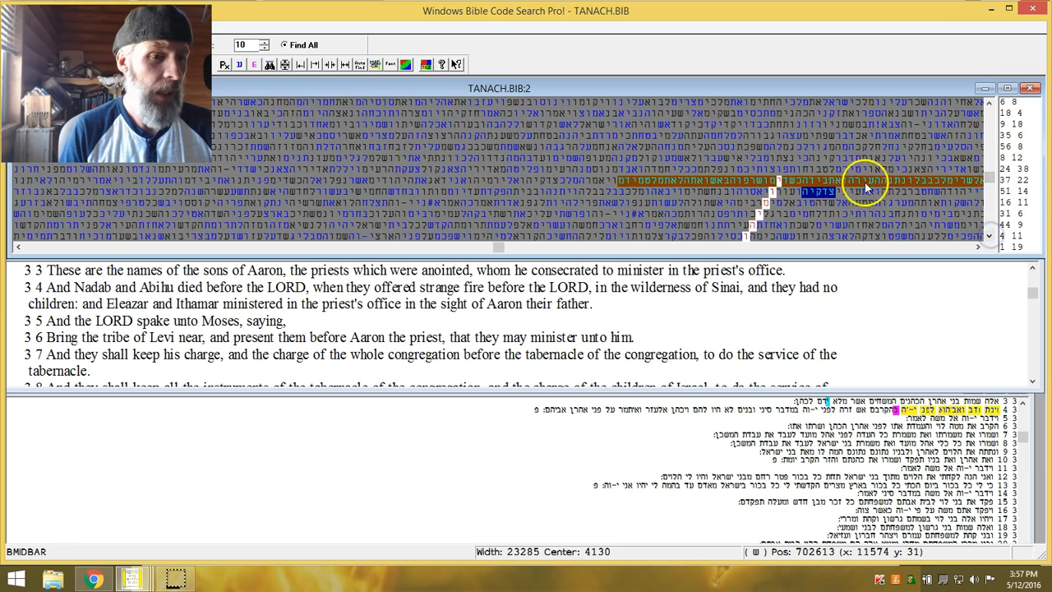
# Bring up the actions for the highlighted Numbers 3 term in the matrix.
pyautogui.rightClick(864, 188)
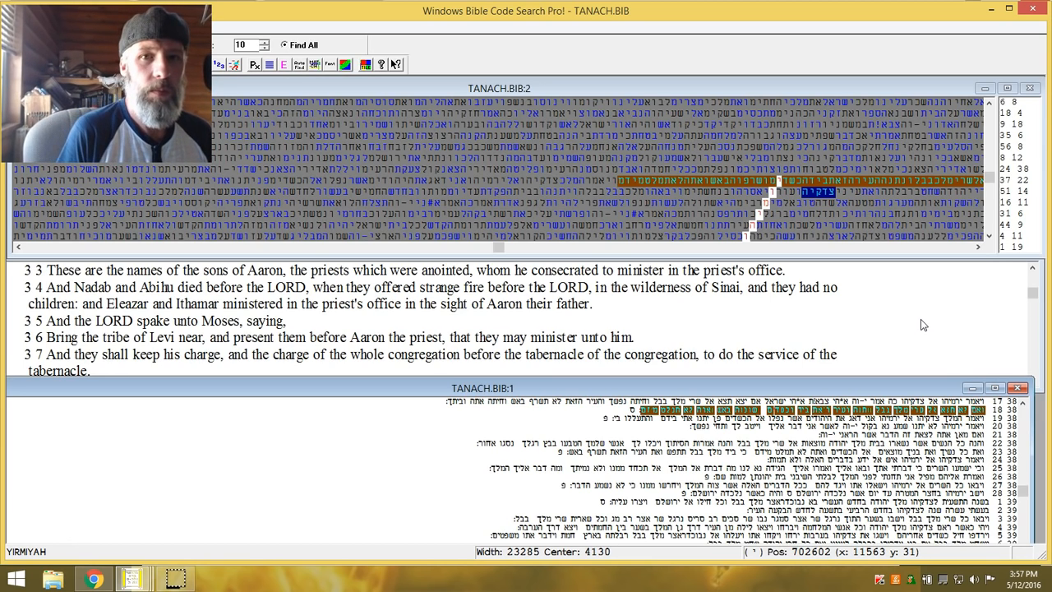
pyautogui.moveTo(929, 335)
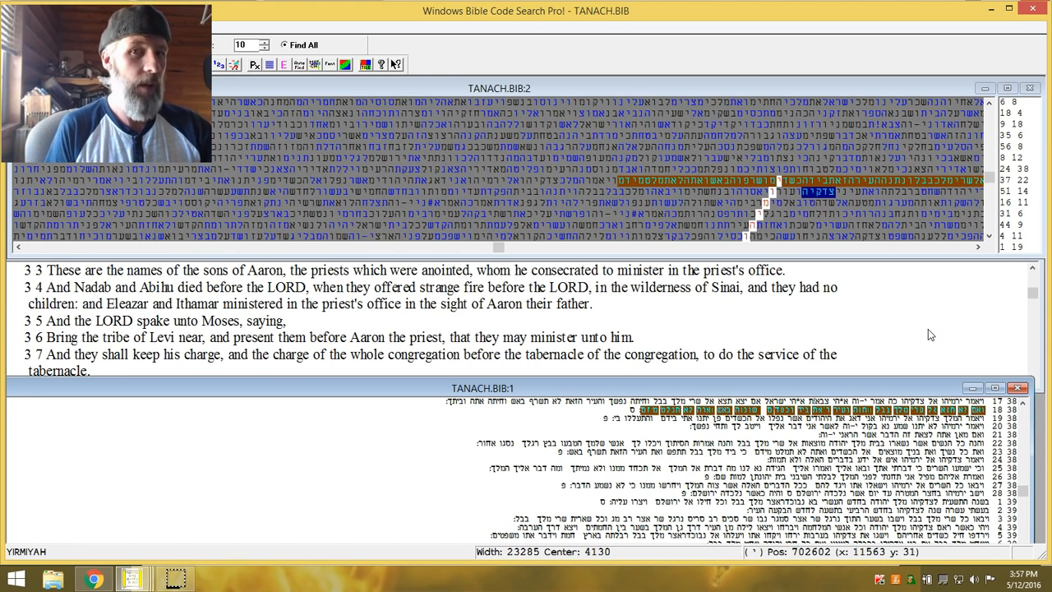
pyautogui.moveTo(936, 335)
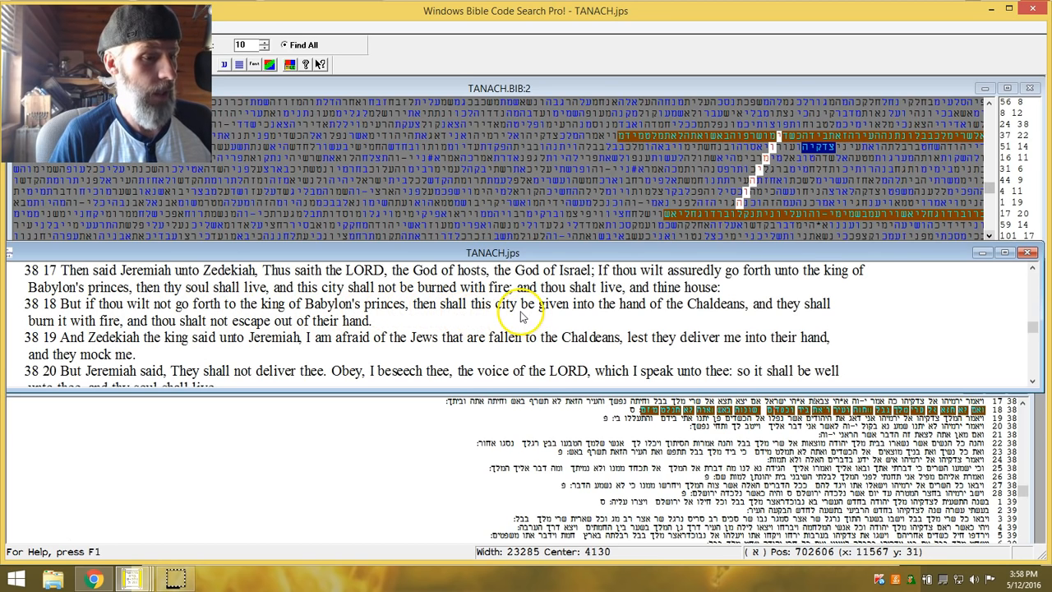
pyautogui.moveTo(749, 319)
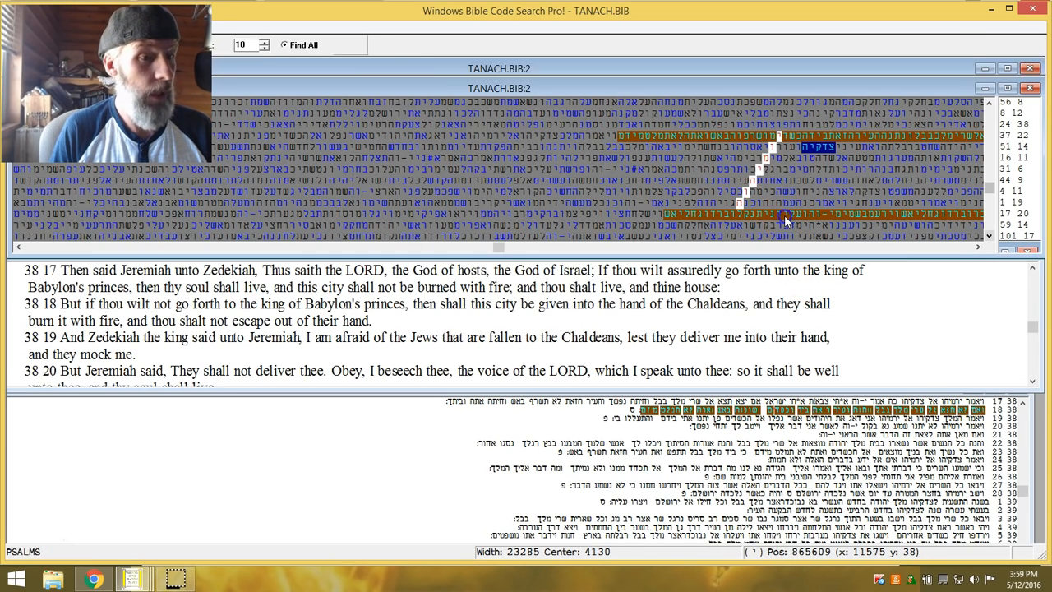
# Show the English text for the highlighted term and scroll to Psalms 18:12–17, hail stones and coals of fire.
pyautogui.rightClick(786, 220)
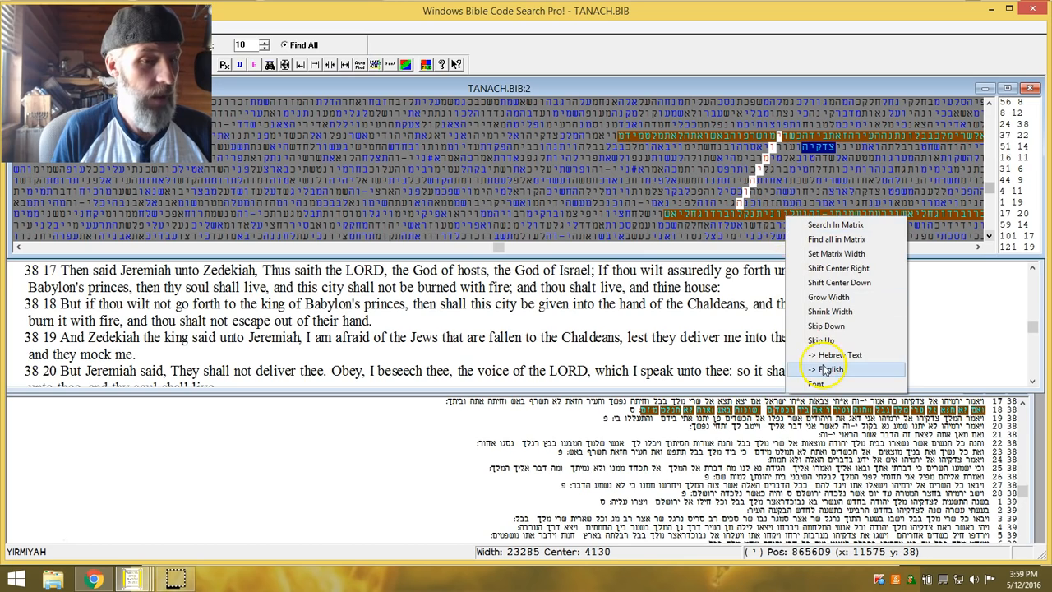
pyautogui.click(825, 369)
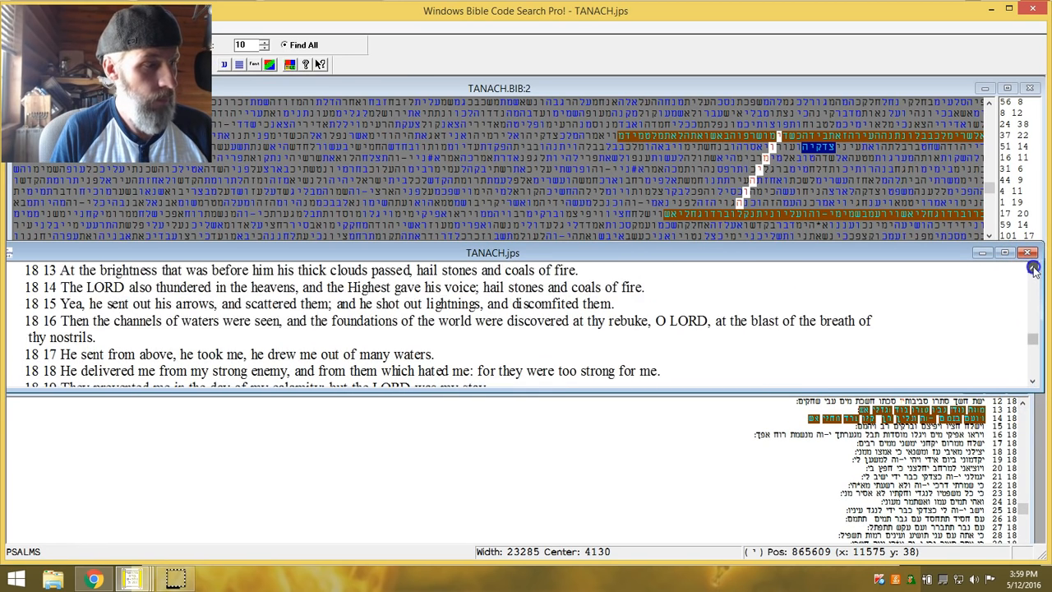
pyautogui.click(1034, 266)
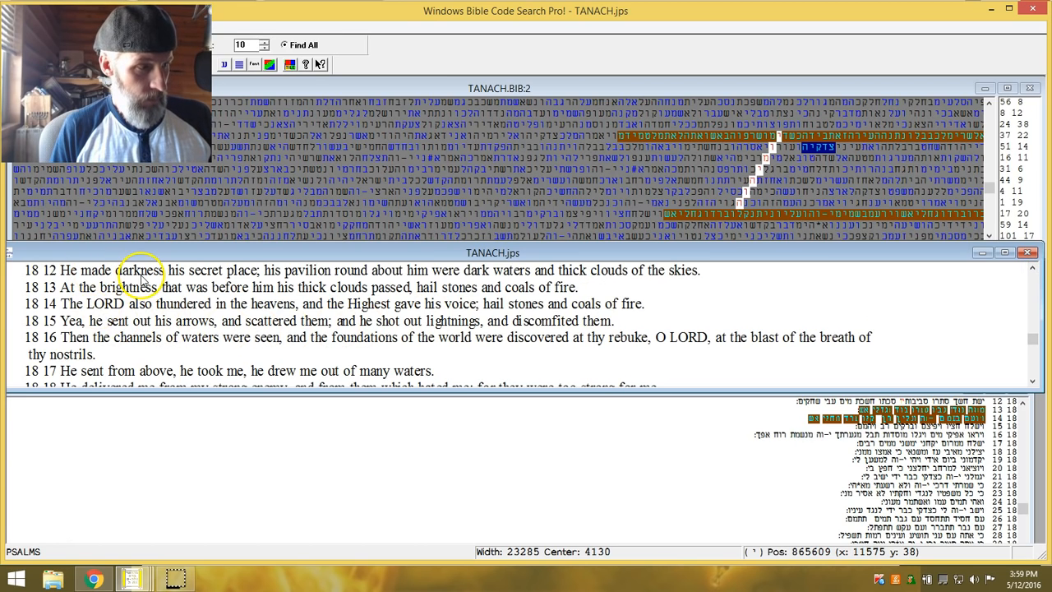
pyautogui.moveTo(259, 283)
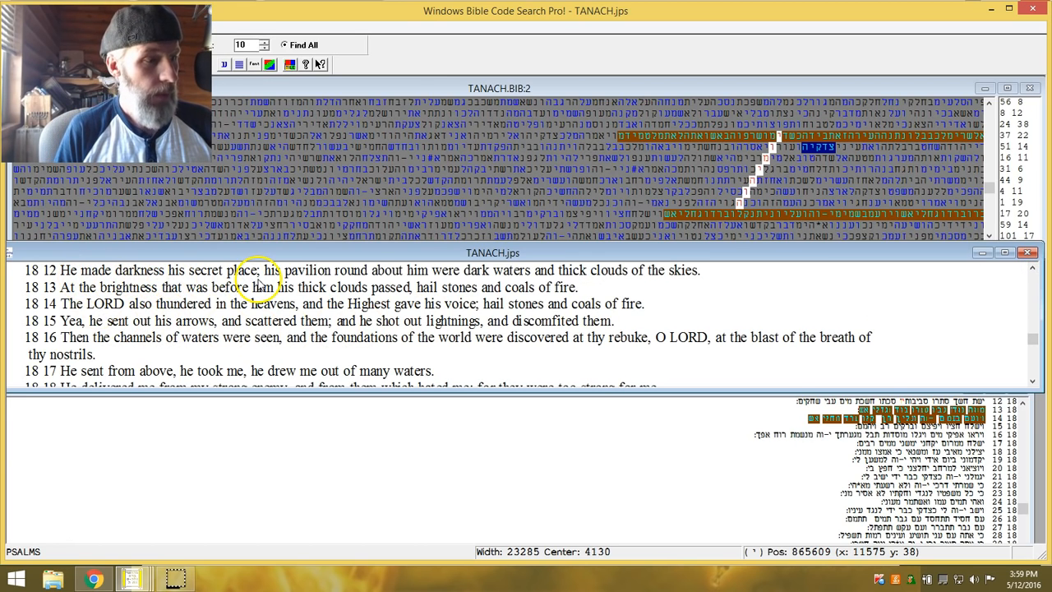
pyautogui.moveTo(463, 283)
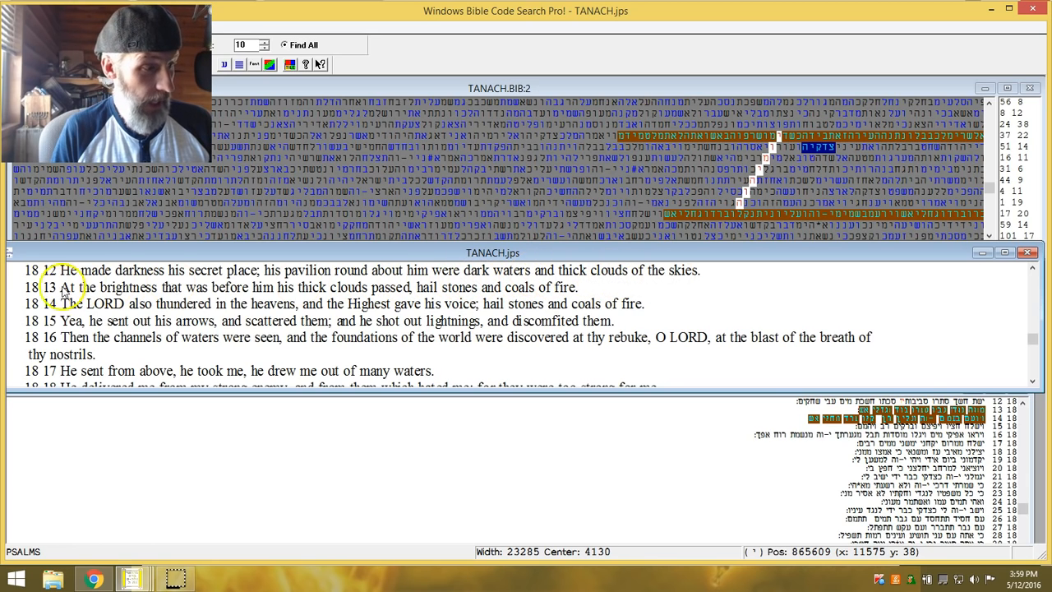
pyautogui.moveTo(163, 296)
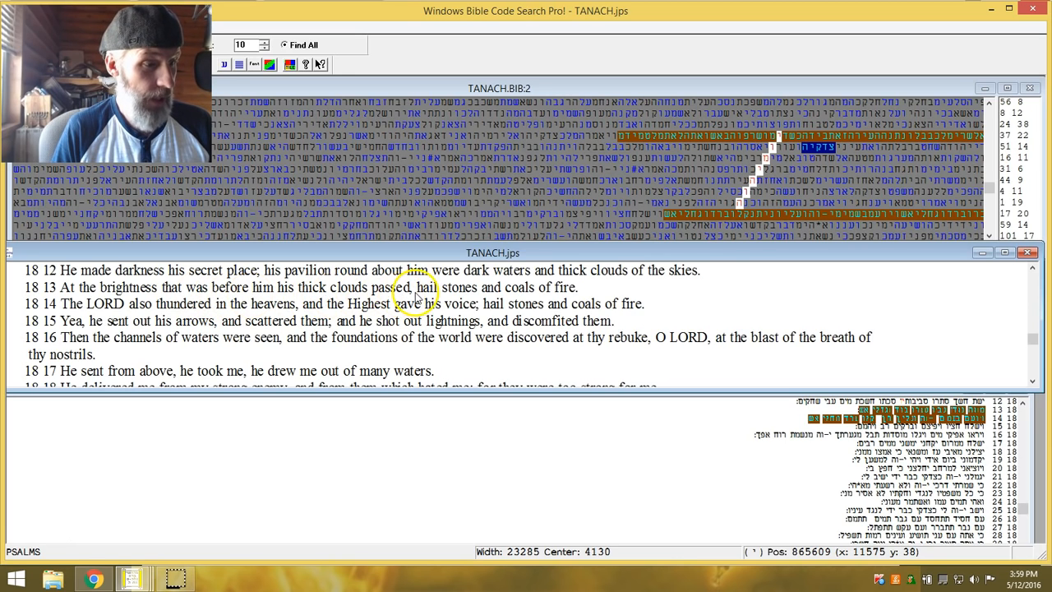
pyautogui.moveTo(246, 331)
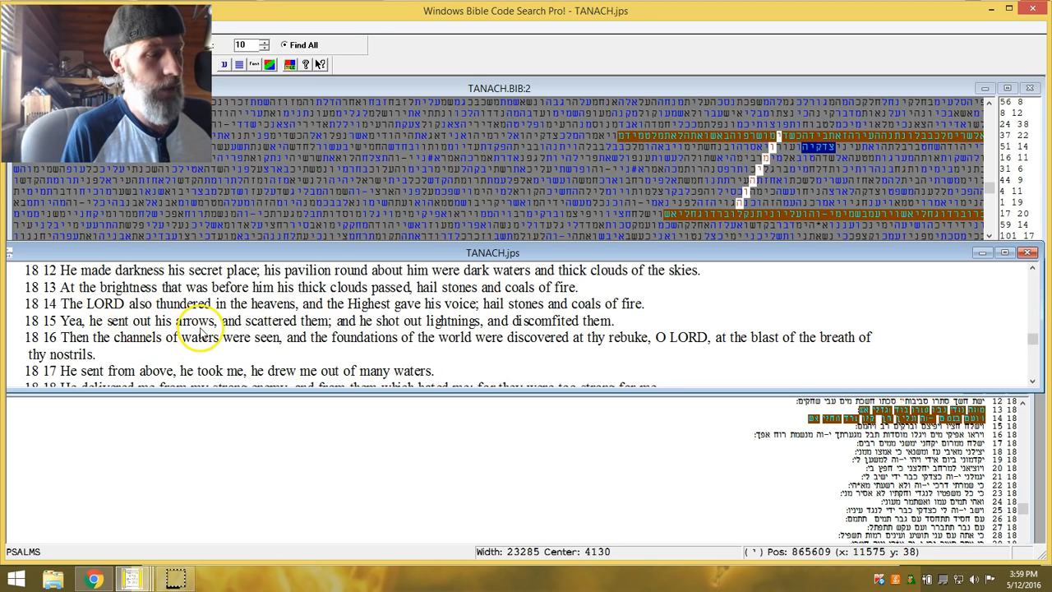
pyautogui.moveTo(421, 321)
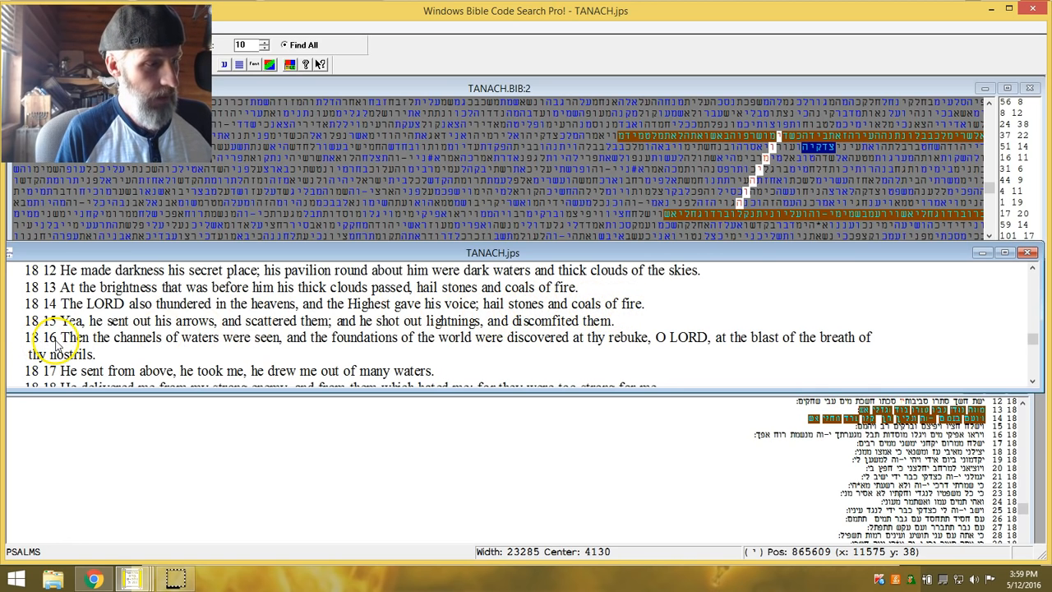
pyautogui.moveTo(530, 358)
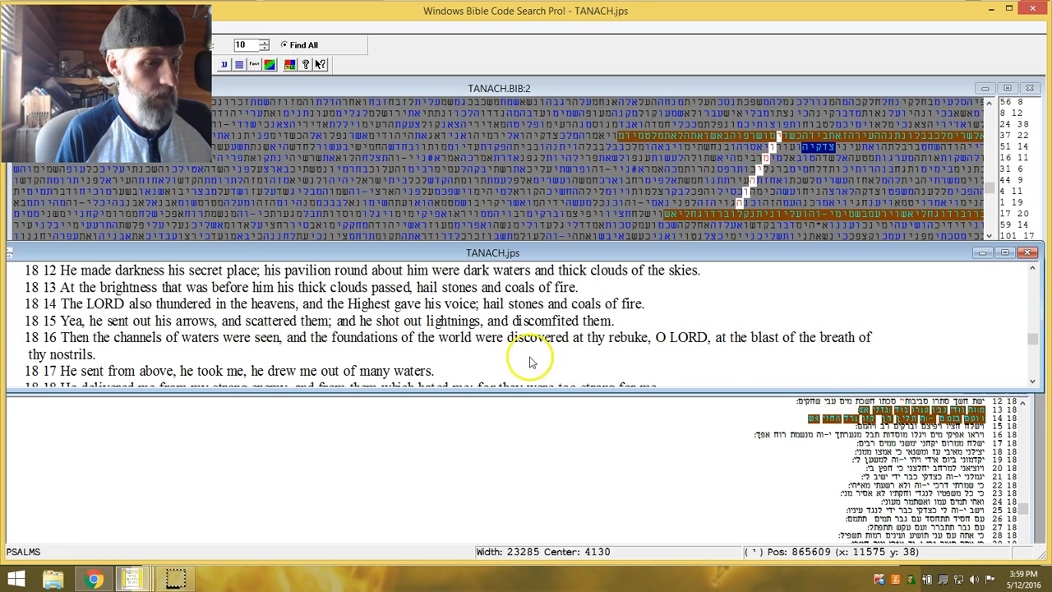
pyautogui.moveTo(164, 359)
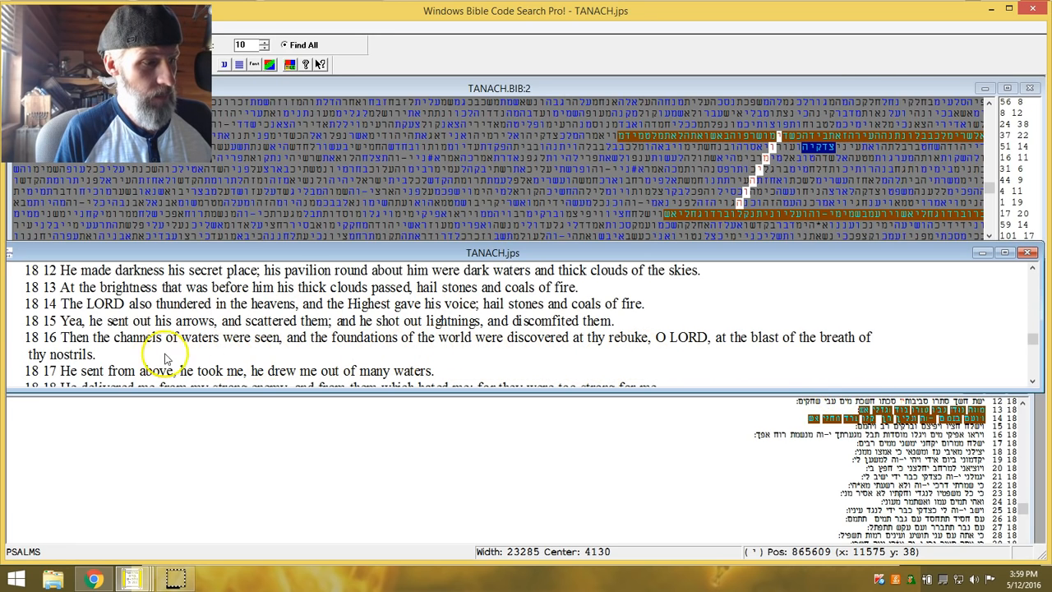
pyautogui.moveTo(993, 387)
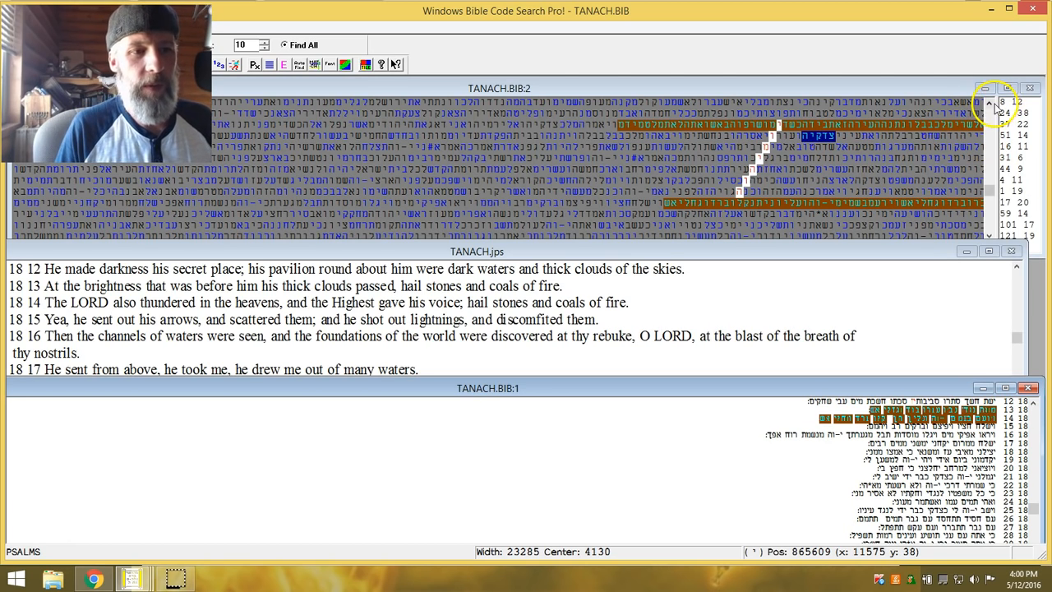
# Maximize the TANACH.BIB:2 matrix window and bring up its matrix actions.
pyautogui.click(989, 102)
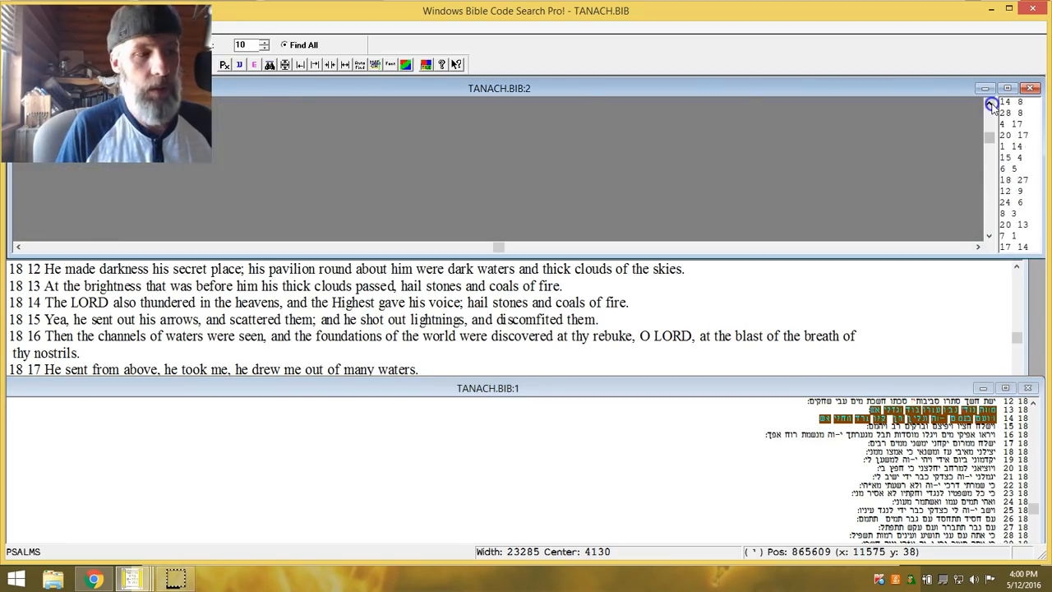
pyautogui.click(1008, 88)
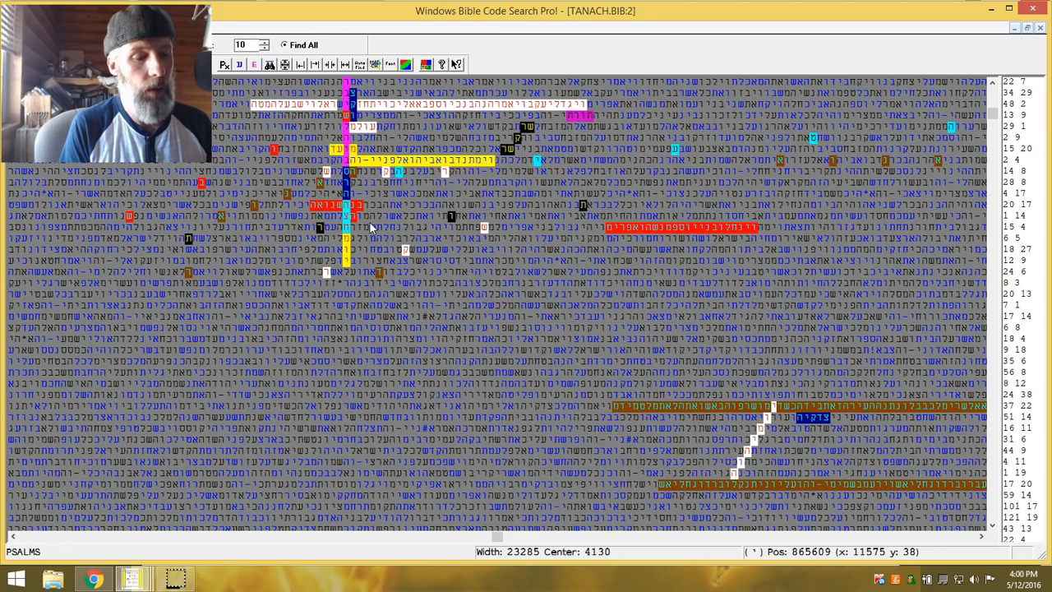
pyautogui.rightClick(371, 228)
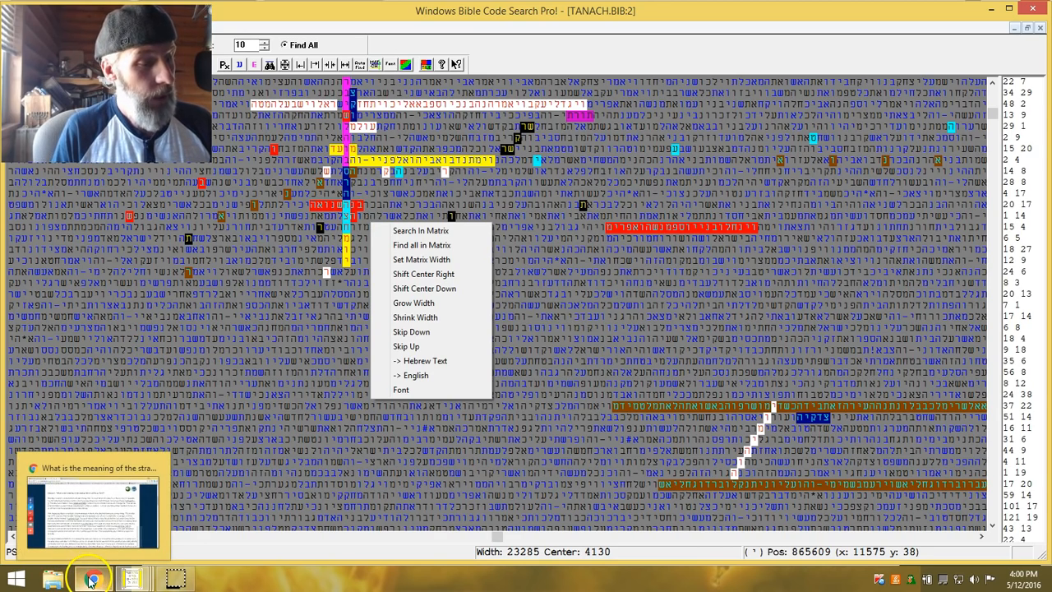
# Switch to Chrome showing the GotQuestions strange fire article.
pyautogui.click(92, 579)
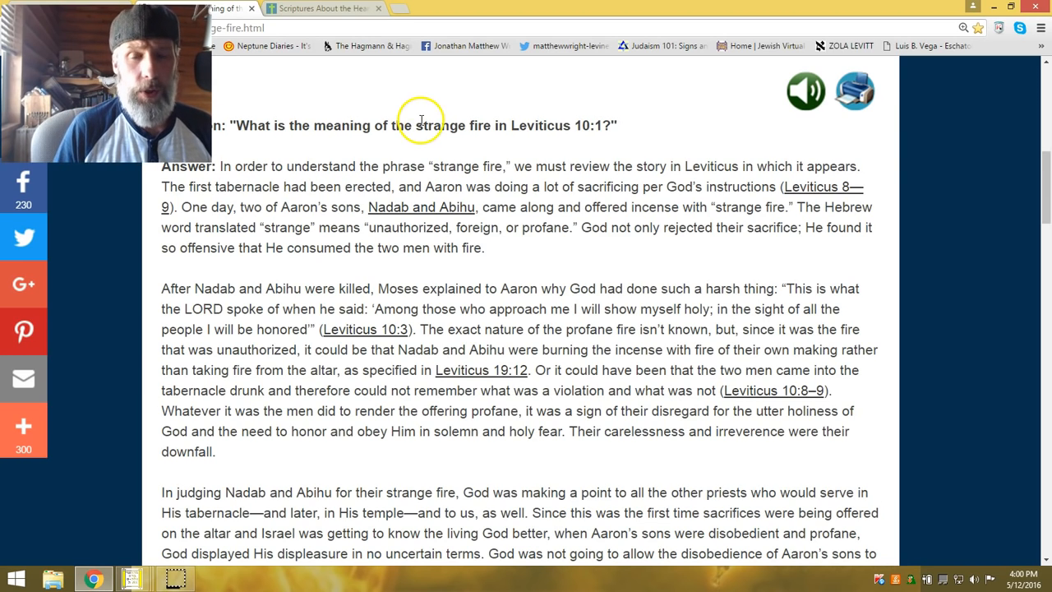
pyautogui.moveTo(335, 145)
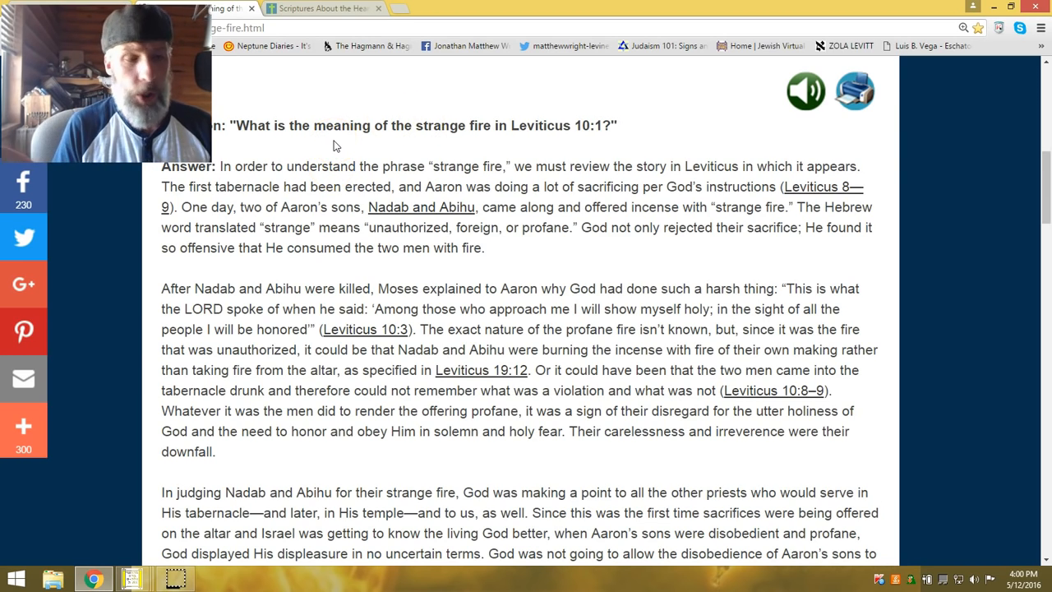